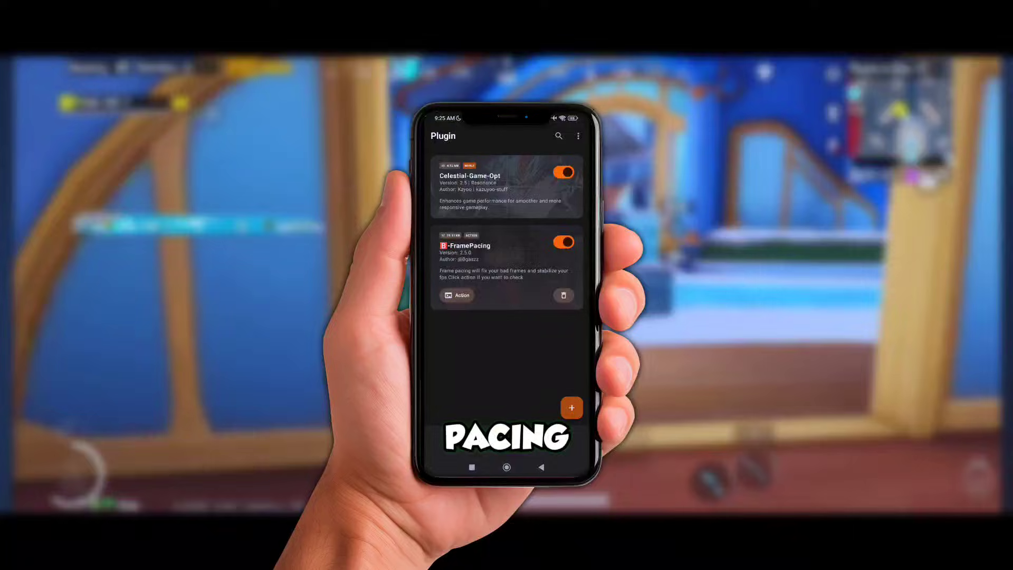
Open the Celestial-Game-Opt dashboard and scroll through its CPU, RAM and temperature readouts.
left_click(456, 296)
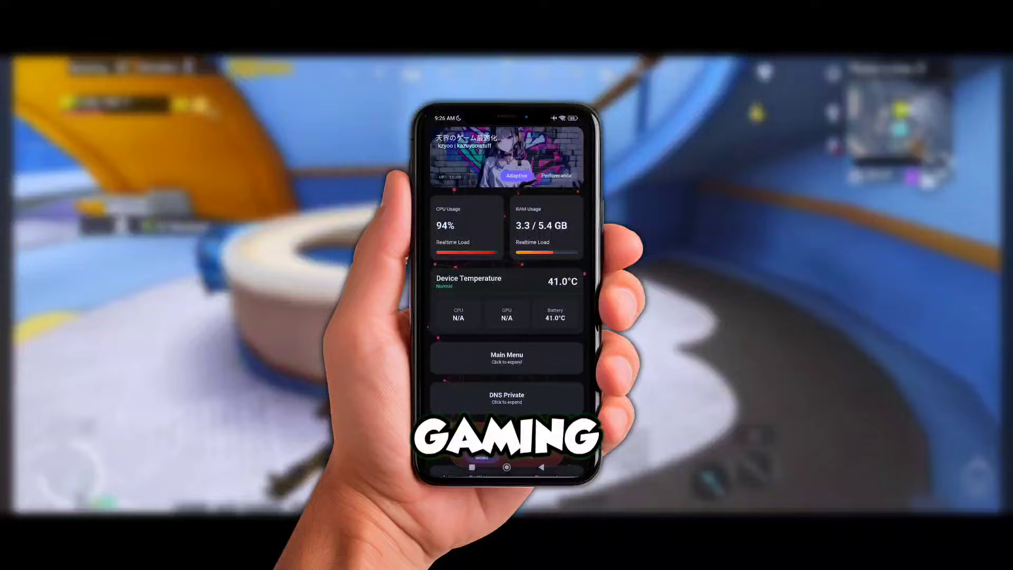
scroll("down", 3)
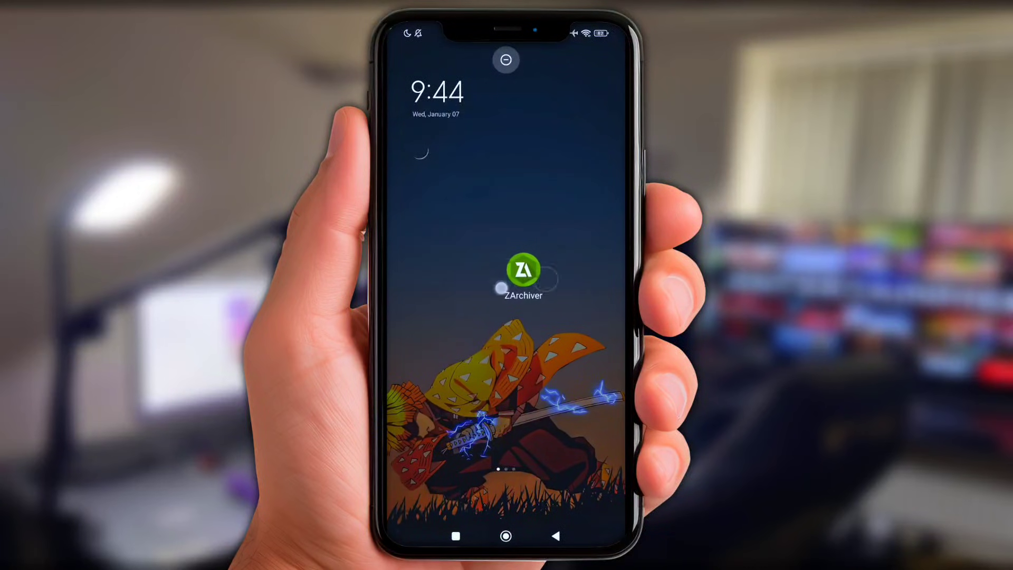
Extract the AxManager .7z bundle in the Download folder with ZArchiver.
left_click(523, 270)
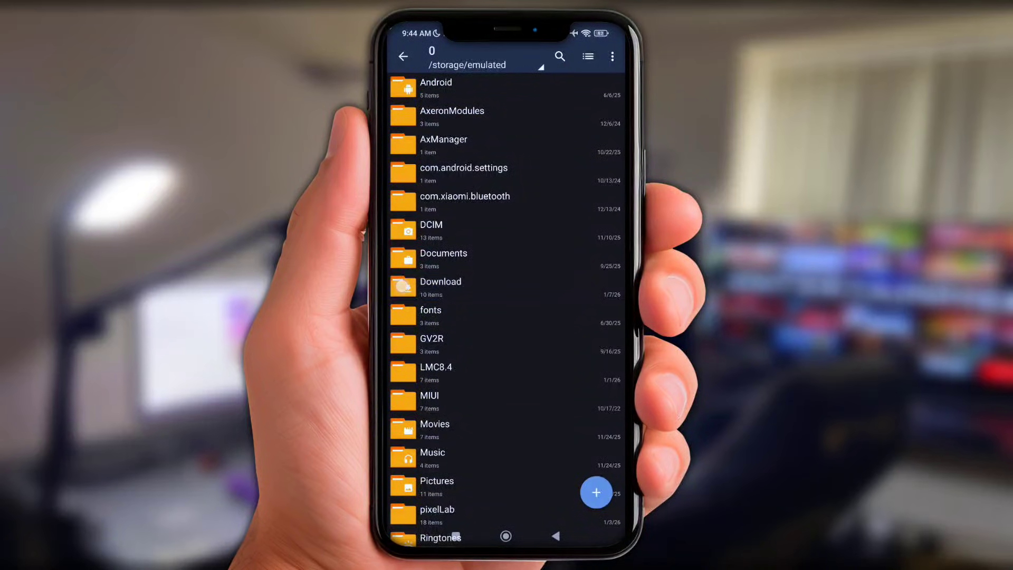
left_click(440, 287)
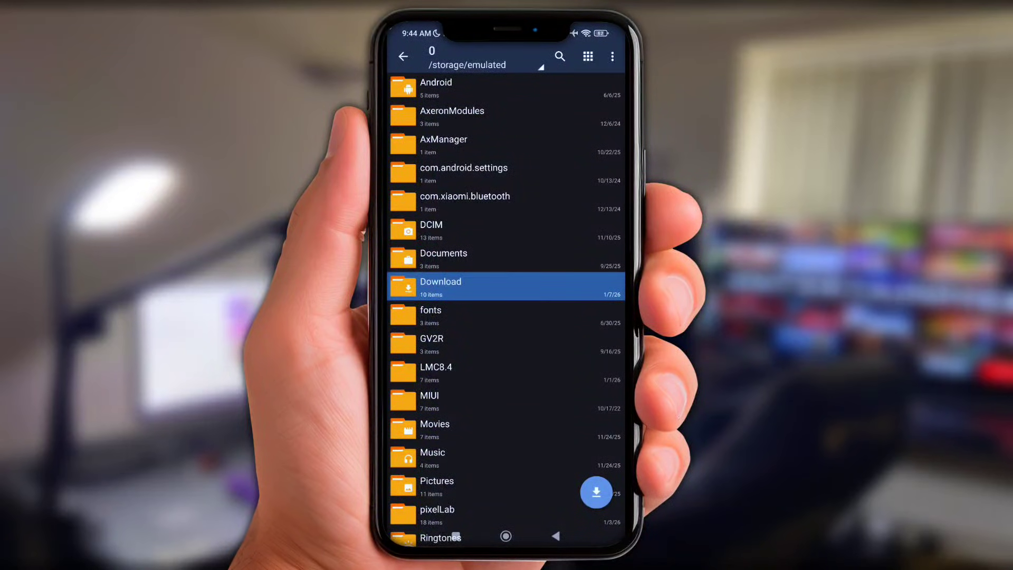
left_click(440, 286)
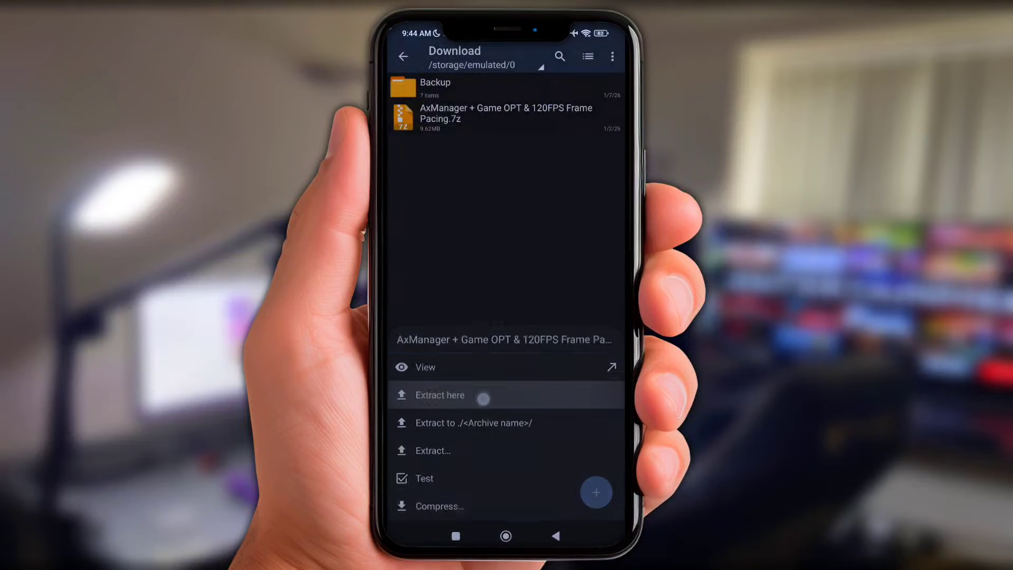
left_click(439, 395)
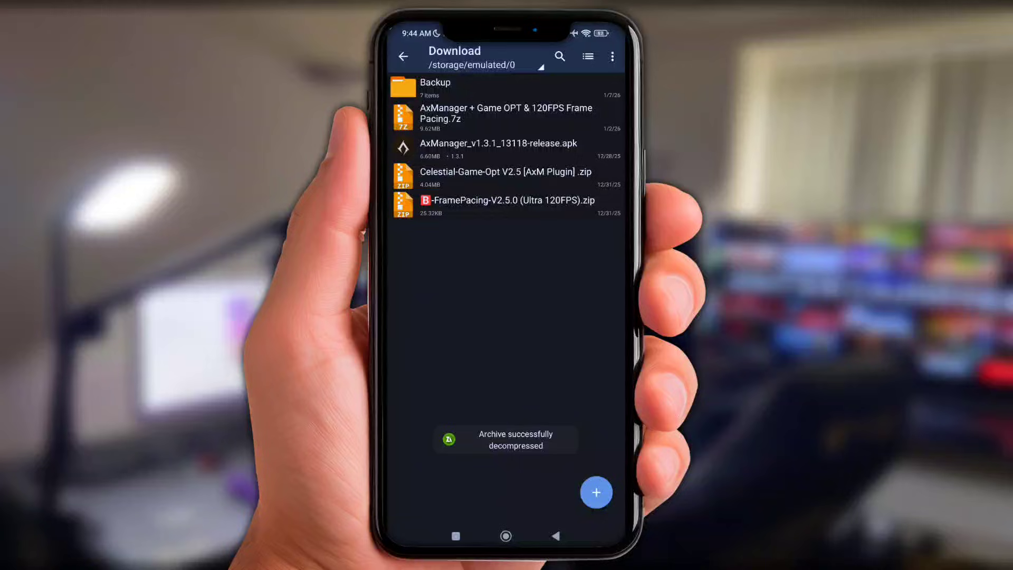
Install the AxManager app from the extracted APK.
left_click(508, 149)
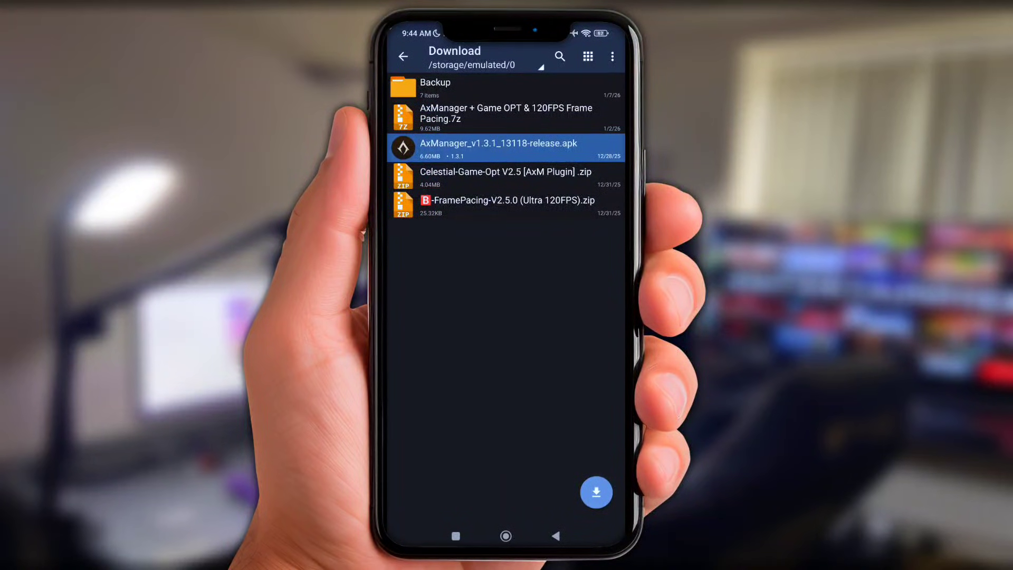
left_click(498, 149)
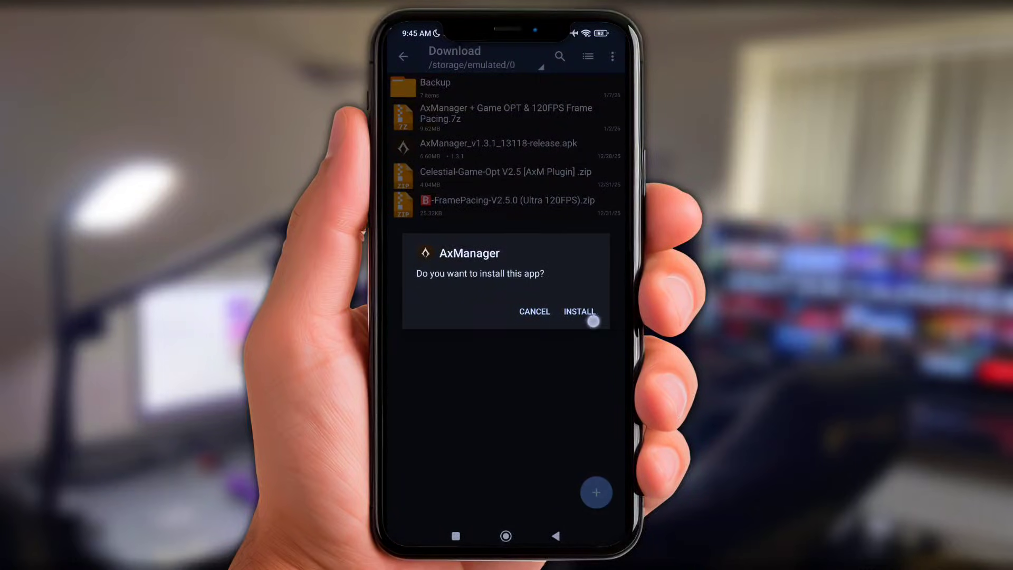
left_click(579, 311)
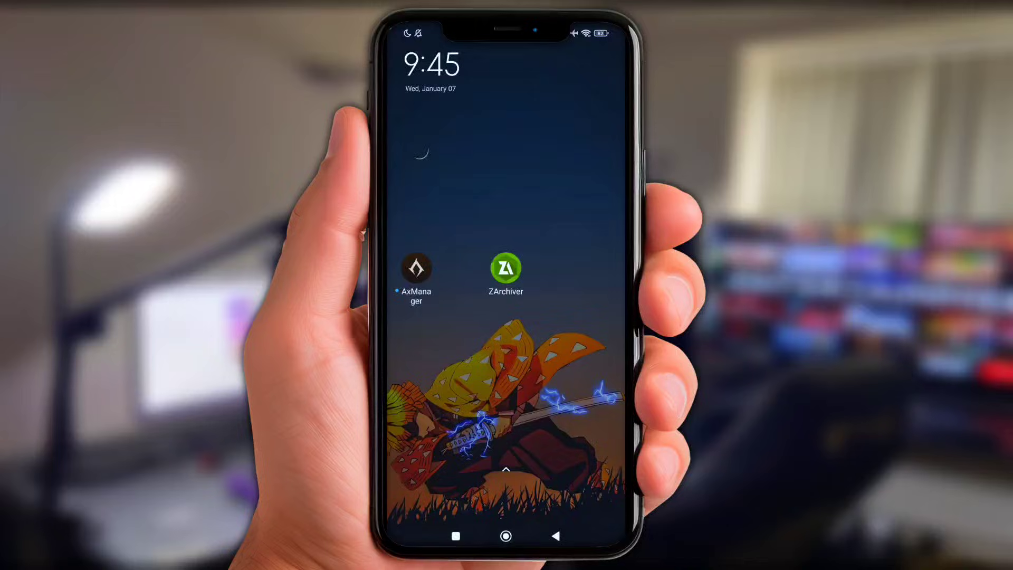
Launch AxManager, open the Need to Activate options and enable pairing notifications.
left_click(416, 267)
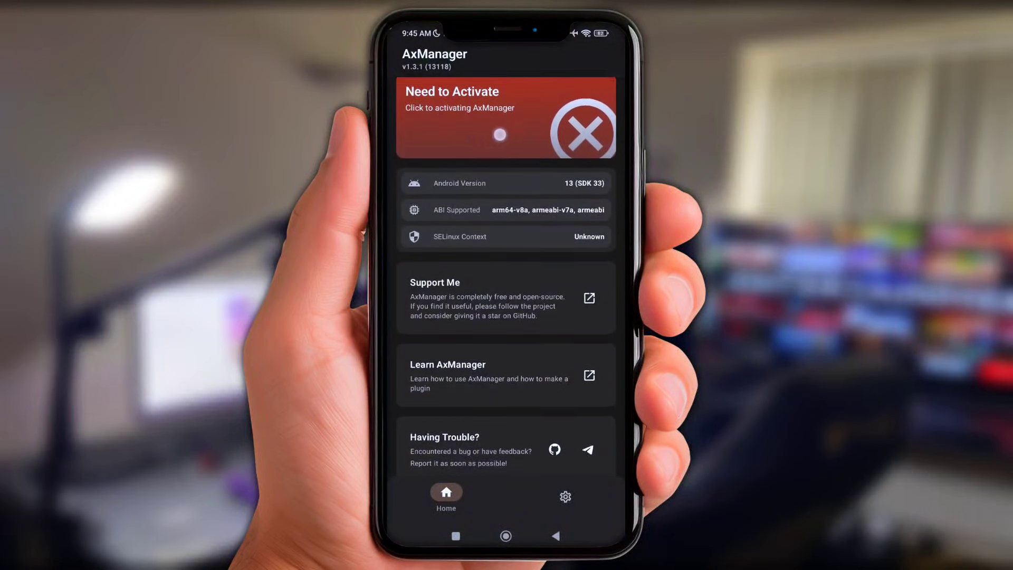
left_click(506, 117)
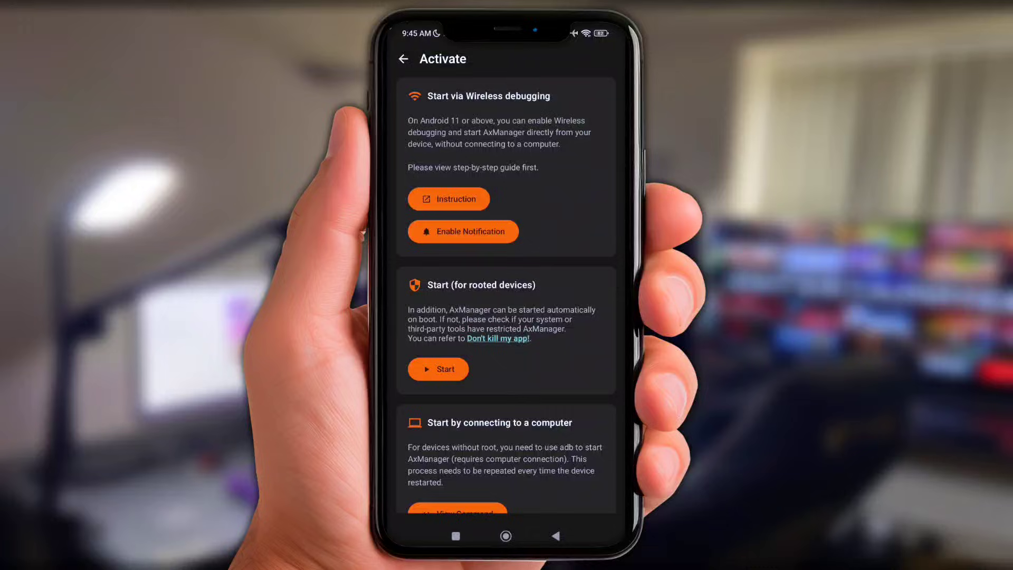
scroll("up", 3)
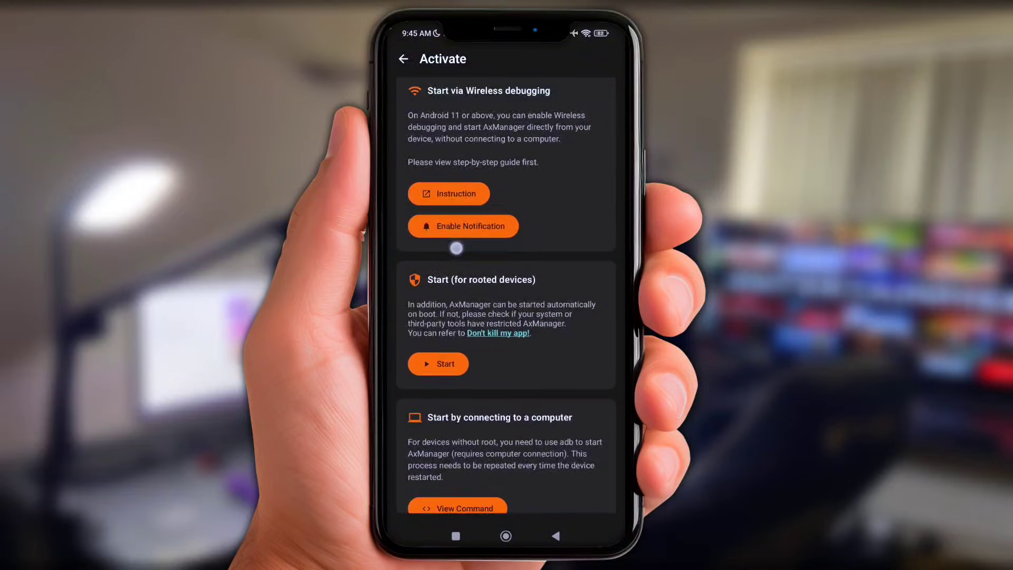
left_click(462, 225)
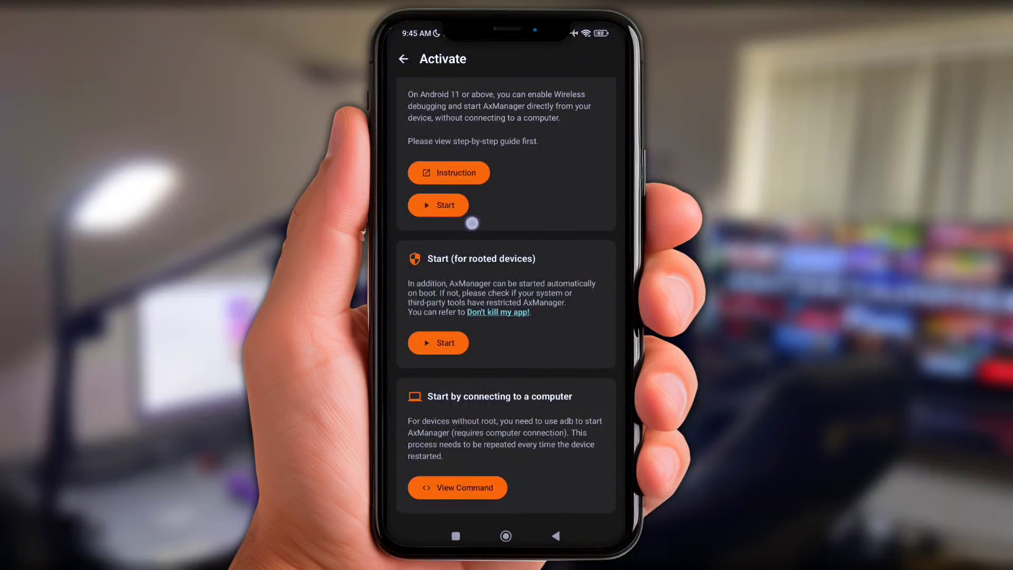
scroll("up", 3)
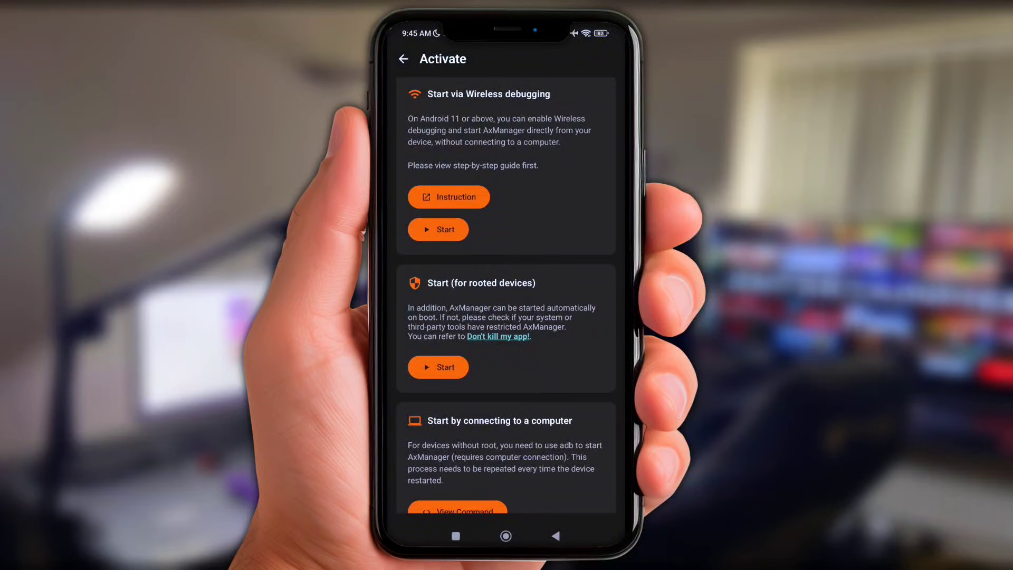
Turn on Wireless debugging in Developer options and request pairing with a code.
left_click(403, 58)
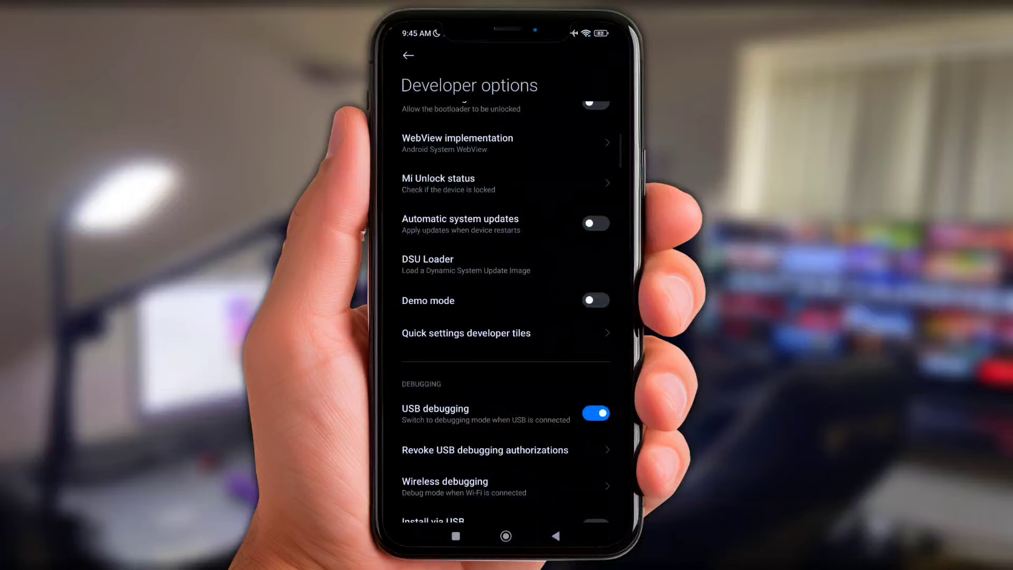
scroll("down", 3)
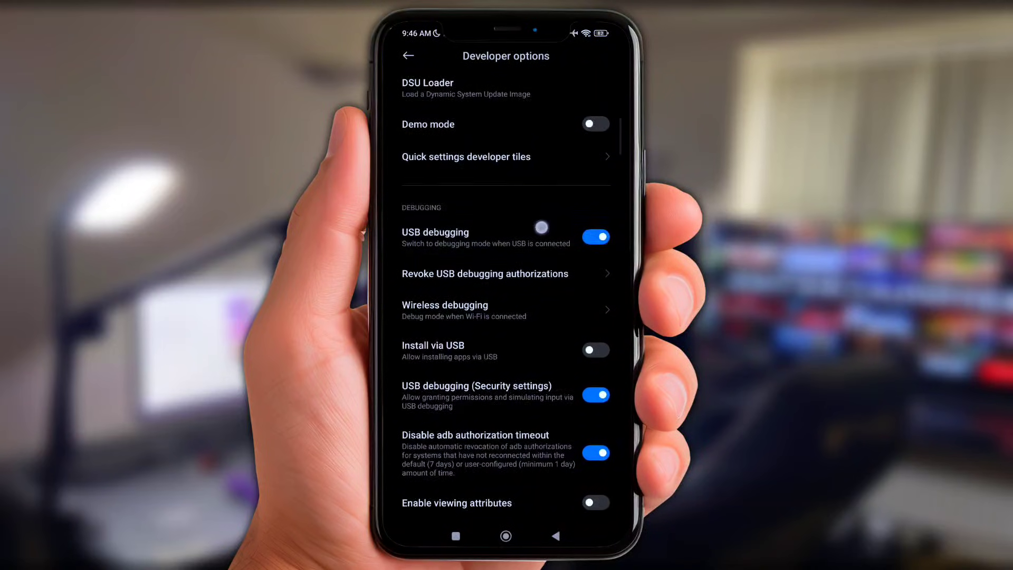
left_click(506, 311)
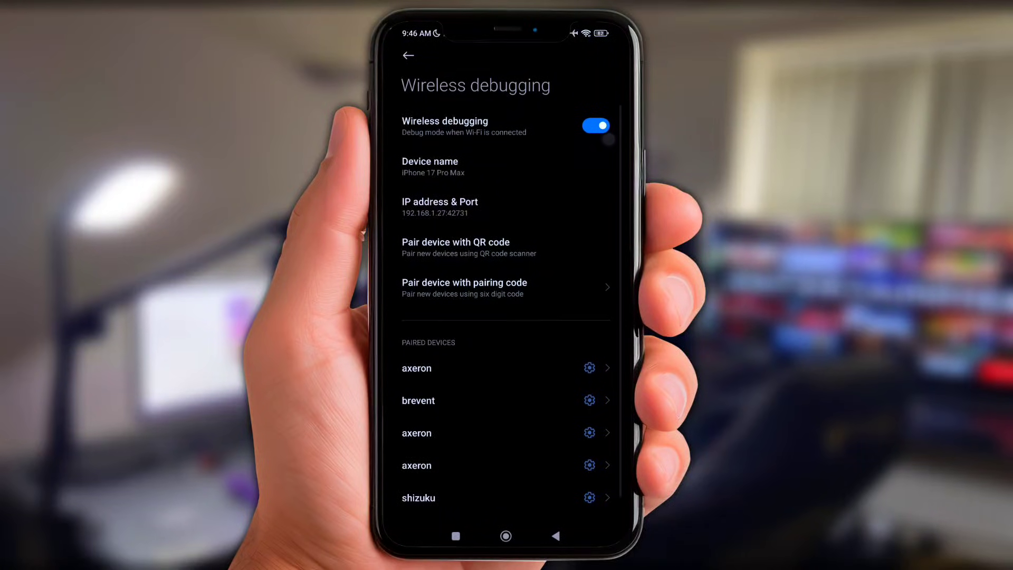
left_click(504, 285)
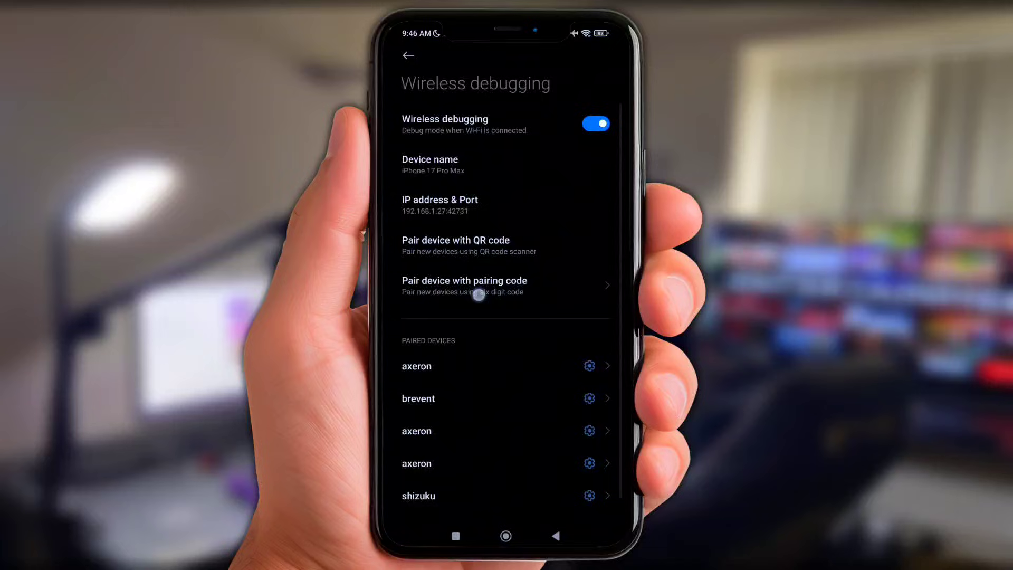
left_click(464, 286)
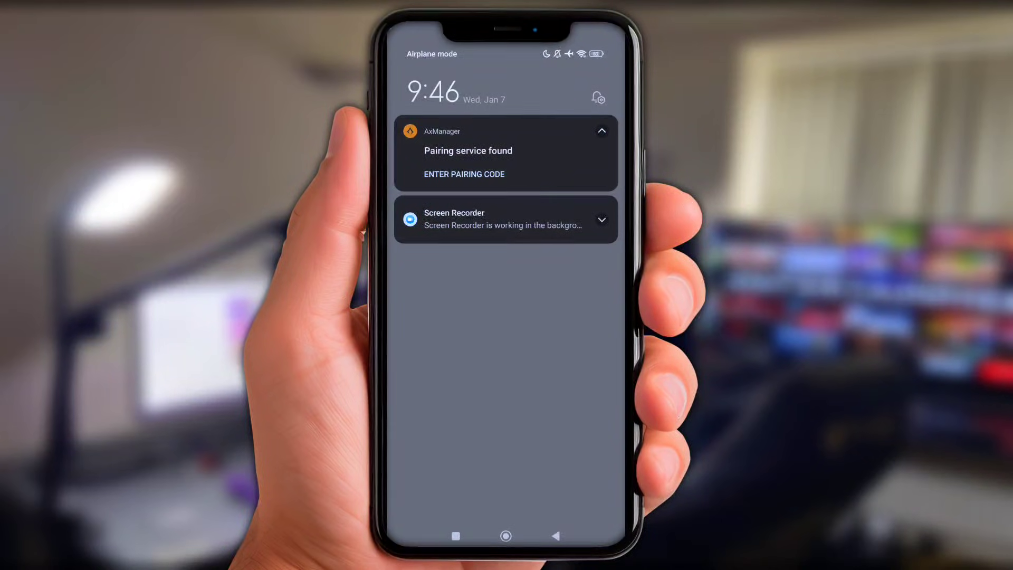
Submit the pairing code from AxManager's notification and reopen AxManager with its service running.
left_click(470, 173)
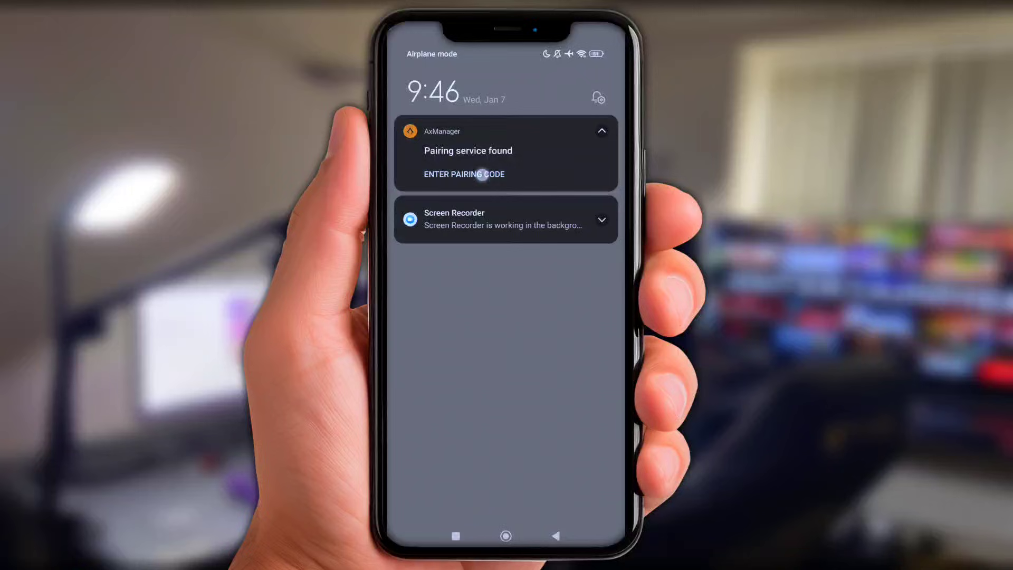
left_click(464, 174)
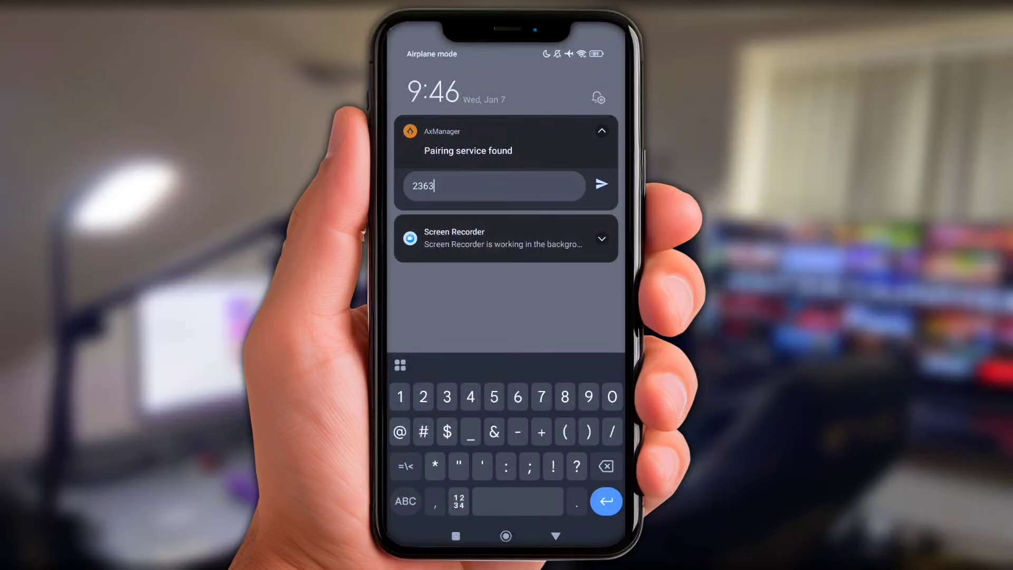
type("23")
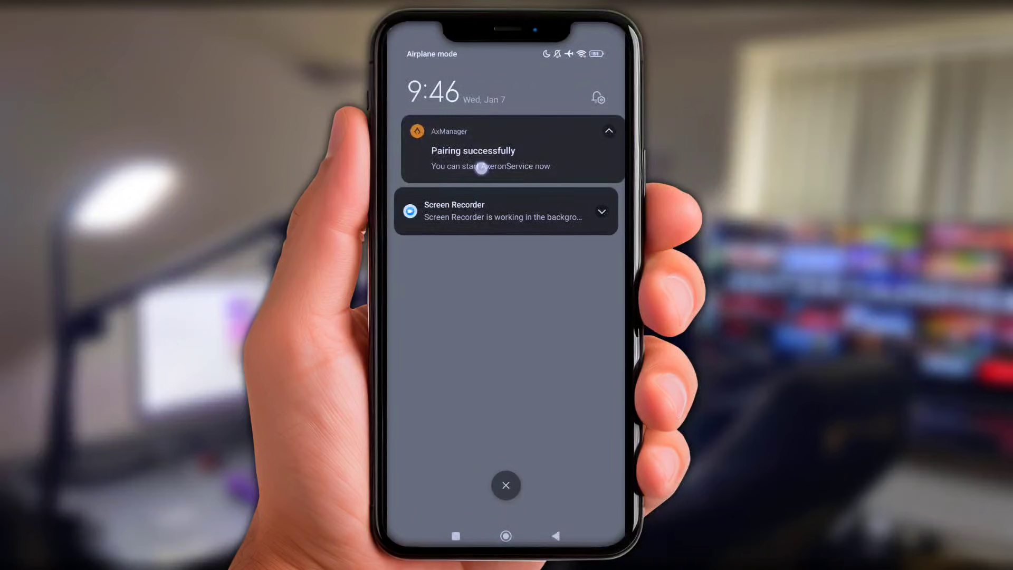
left_click(511, 149)
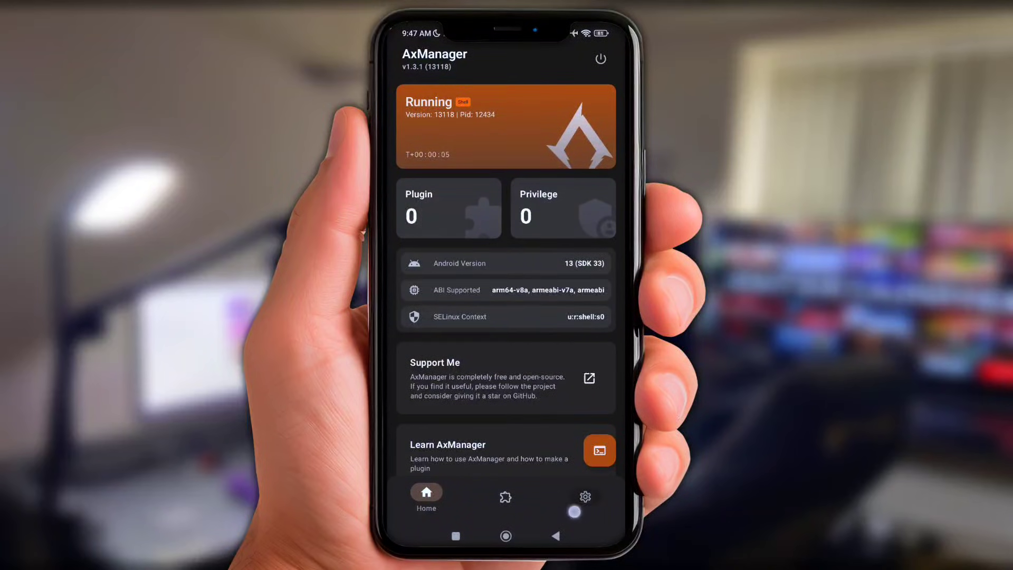
View AxManager's AppList Manager listing Roblox and Call of Duty, then the empty plugins page.
left_click(584, 493)
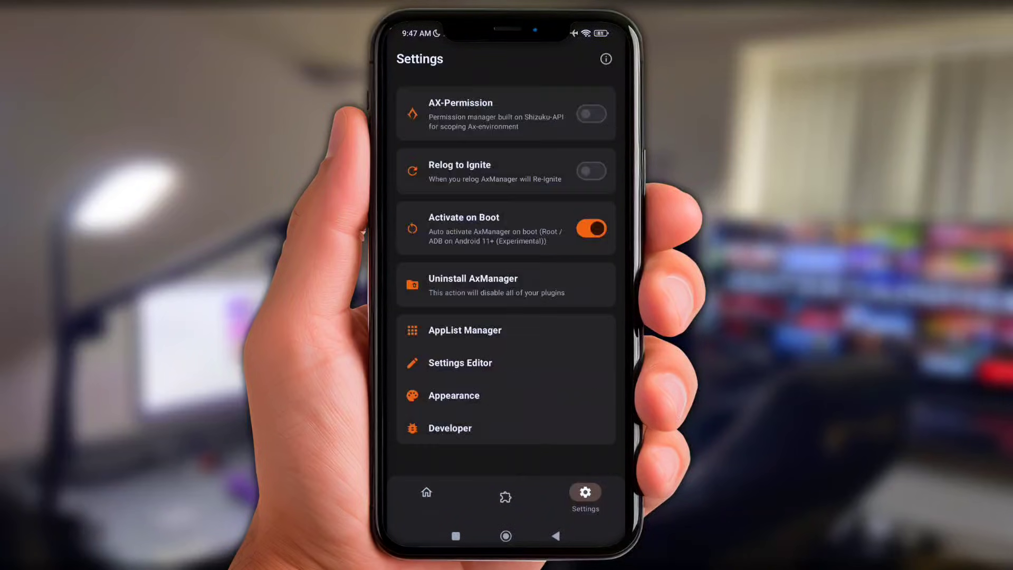
left_click(506, 330)
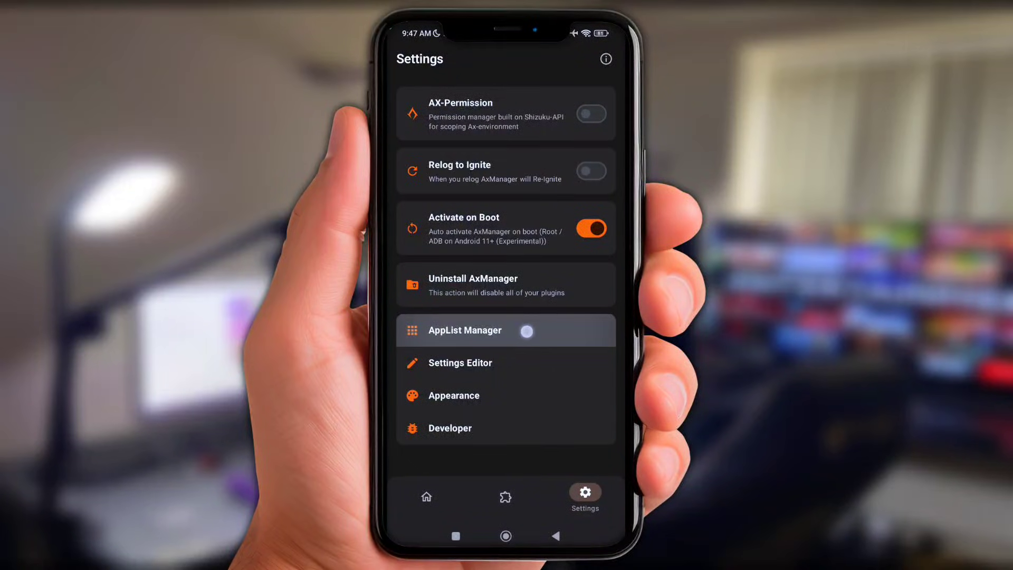
left_click(464, 330)
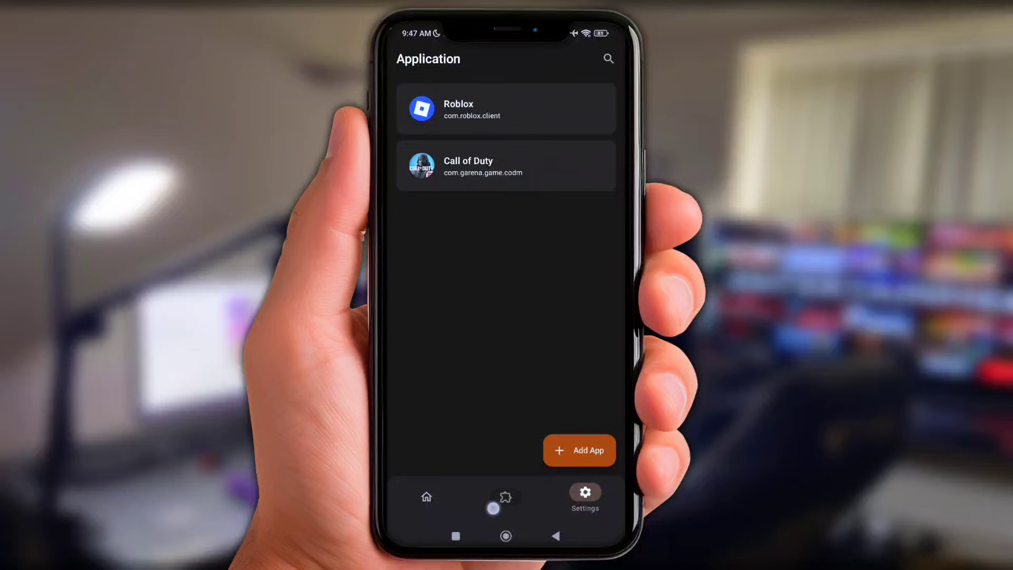
left_click(506, 496)
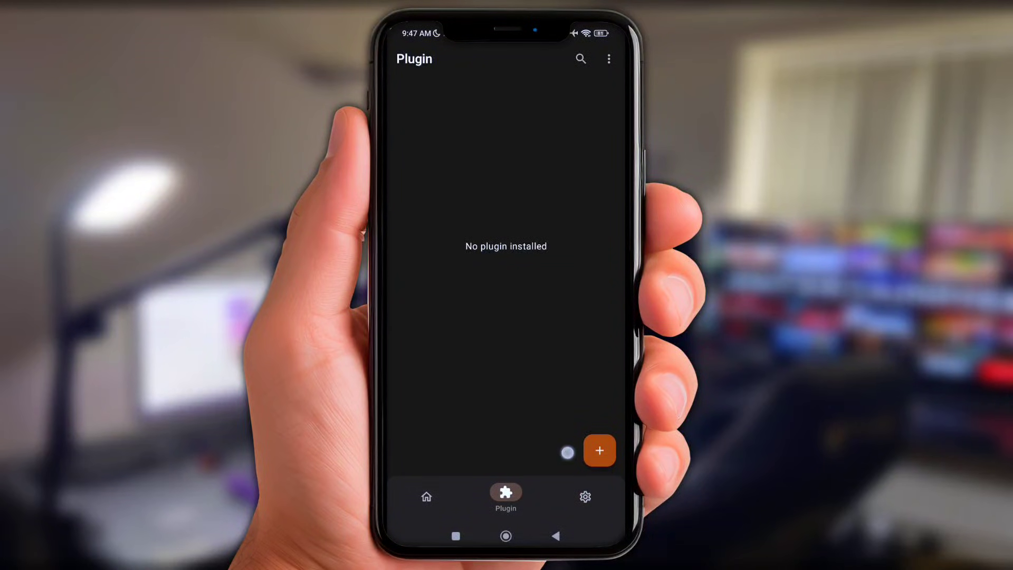
Choose the FramePacing zip from Download through ZArchiver as a new plugin.
left_click(598, 450)
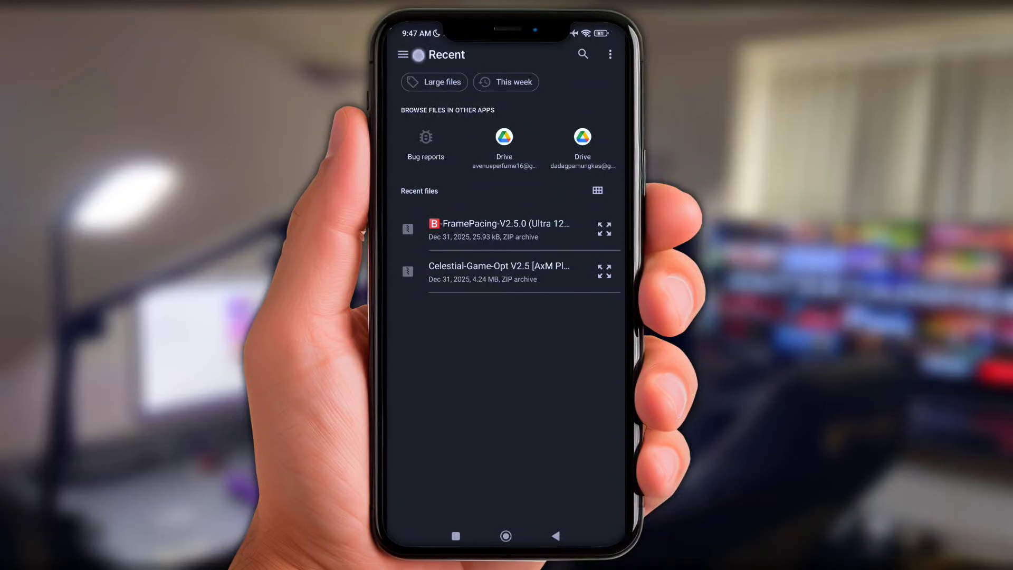
left_click(402, 54)
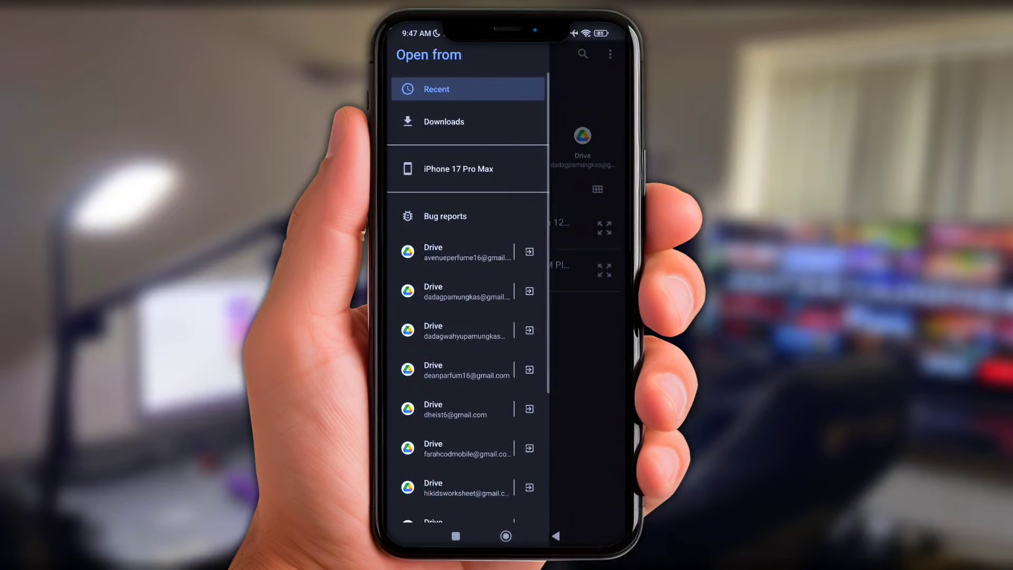
scroll("up", 3)
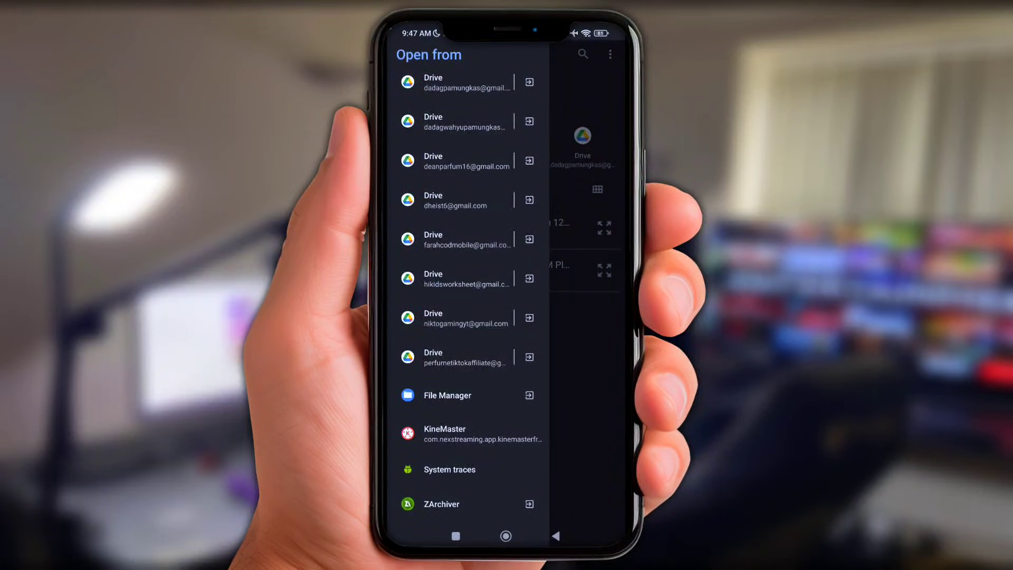
left_click(447, 395)
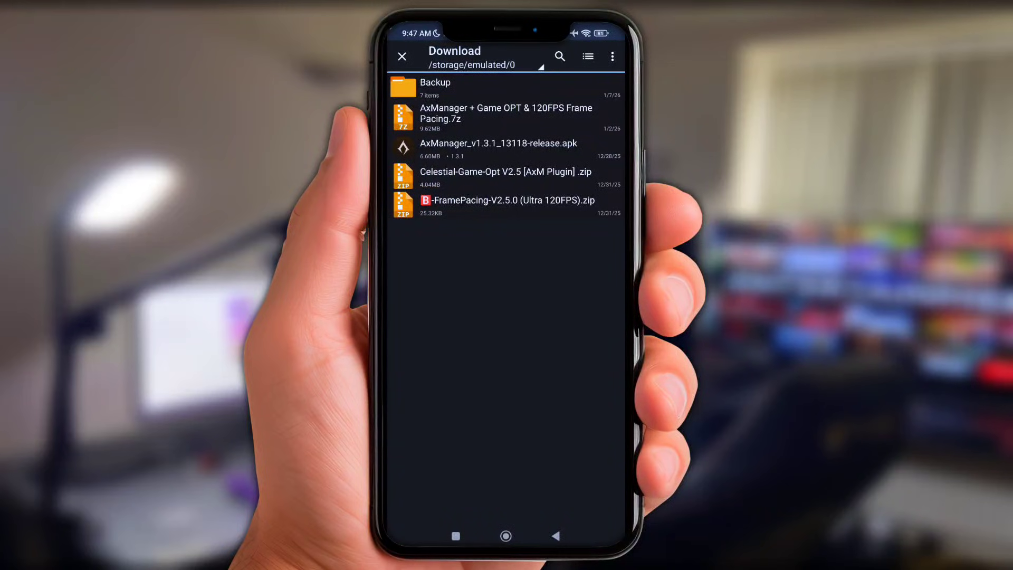
left_click(507, 205)
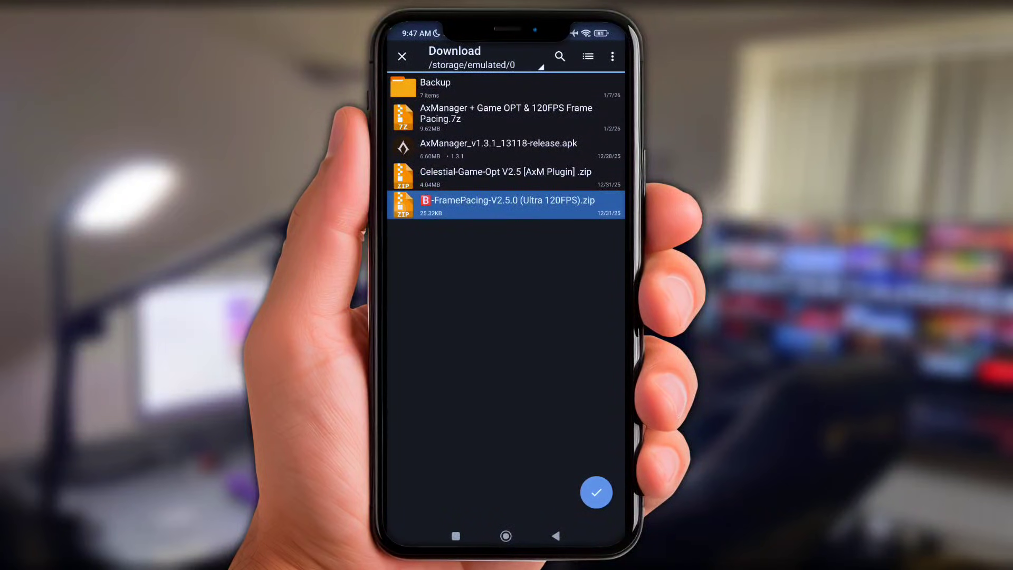
left_click(596, 492)
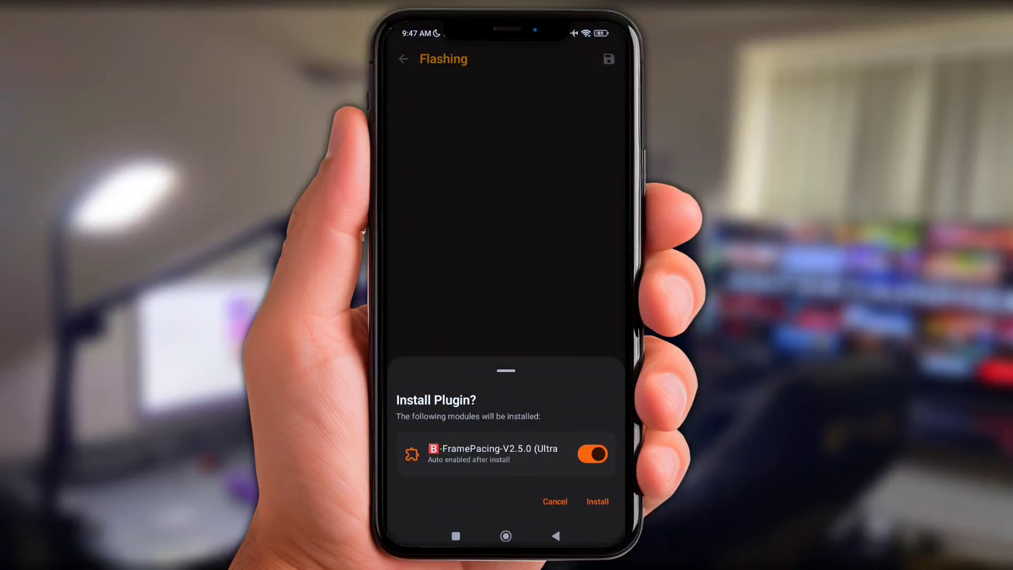
Install FramePacing V2.5.0, save the install log and restart to the plugin list.
left_click(597, 502)
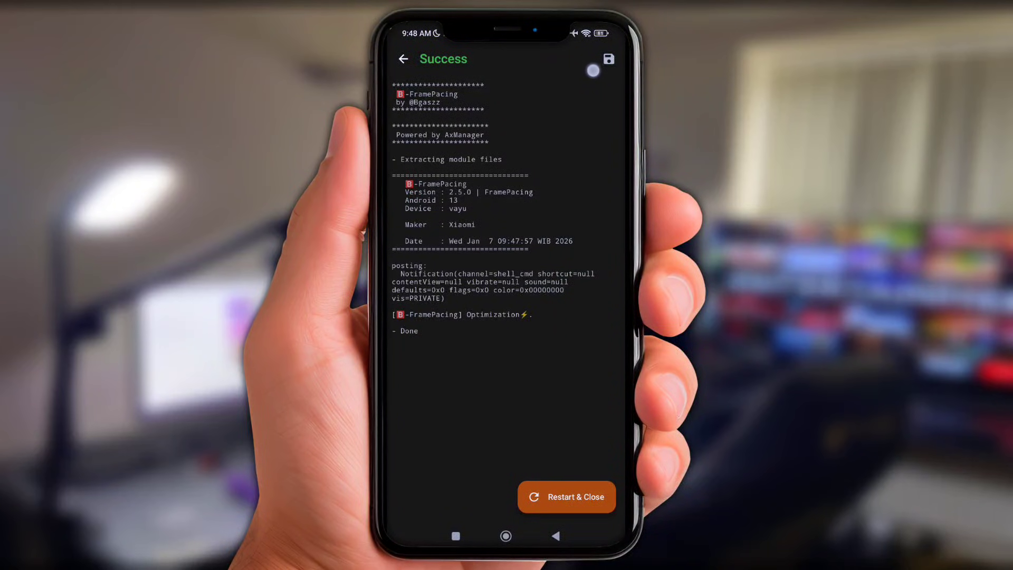
left_click(607, 59)
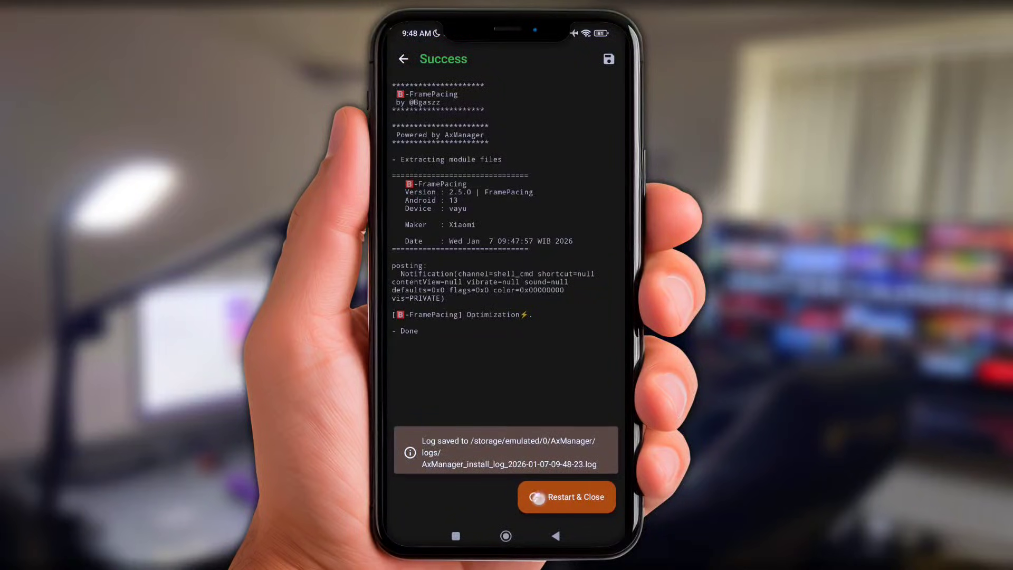
left_click(565, 497)
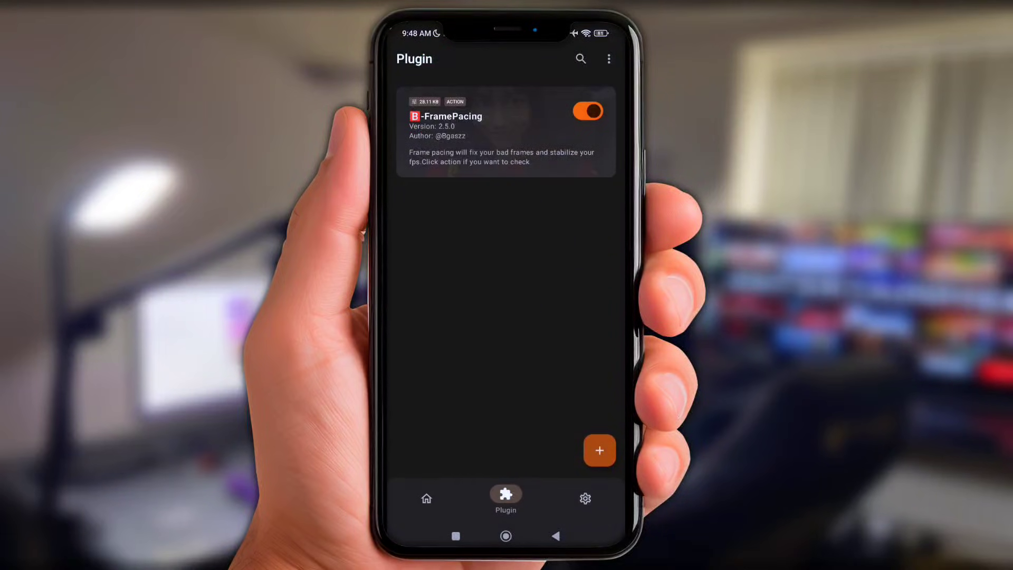
Install the Celestial-Game-Opt V2.5 zip from Download via ZArchiver and restart.
left_click(506, 146)
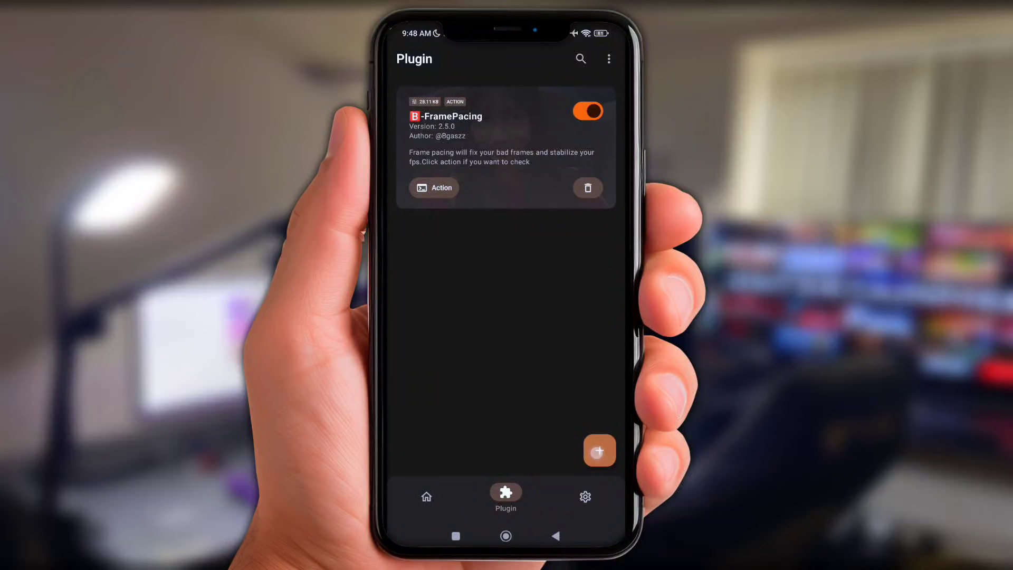
left_click(599, 450)
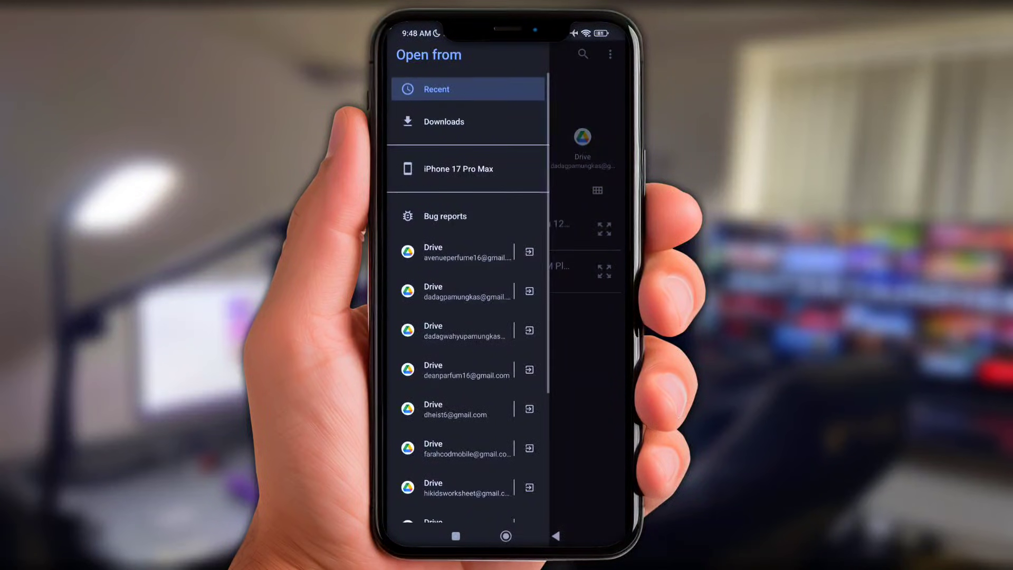
scroll("down", 3)
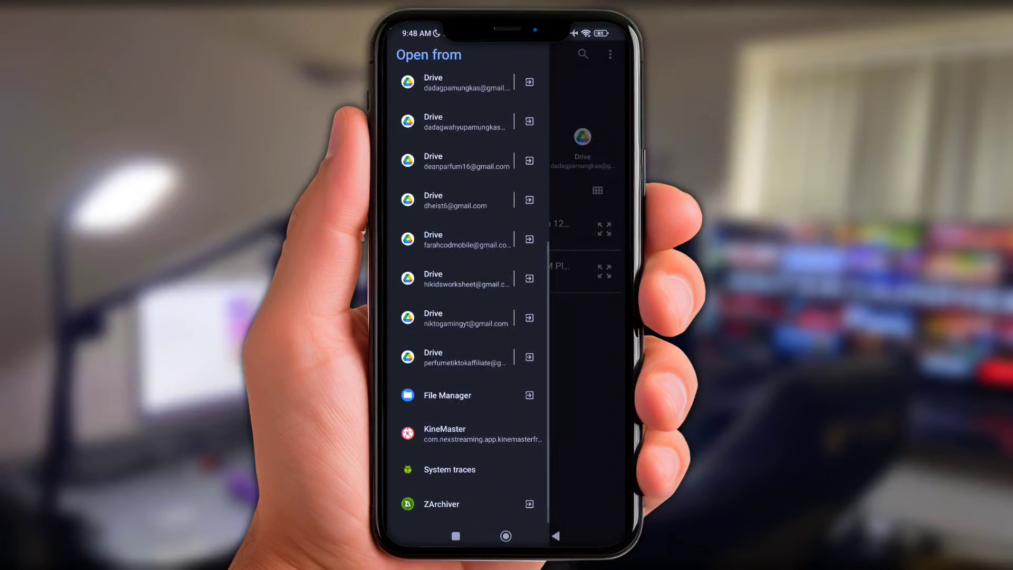
left_click(446, 395)
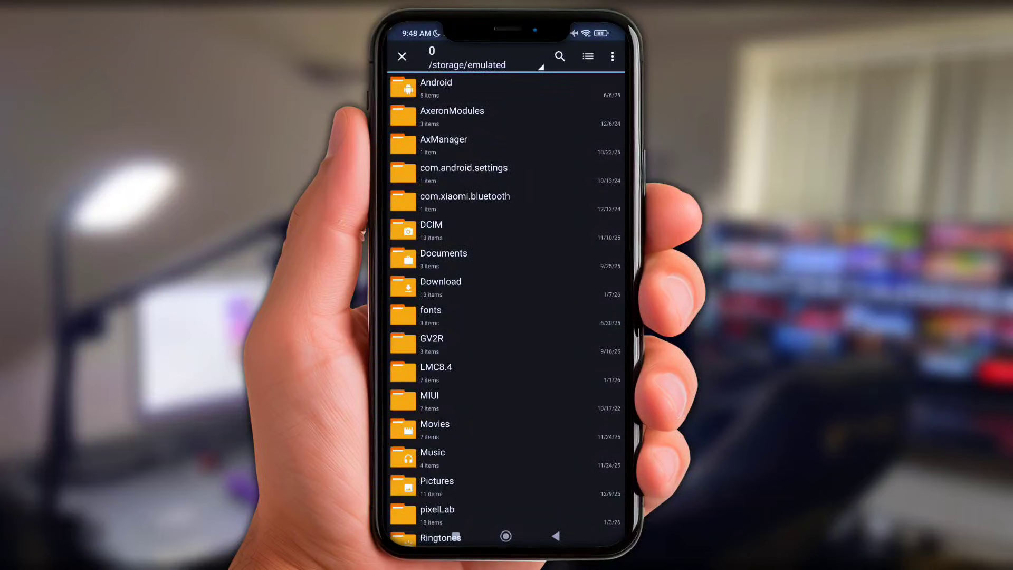
left_click(440, 288)
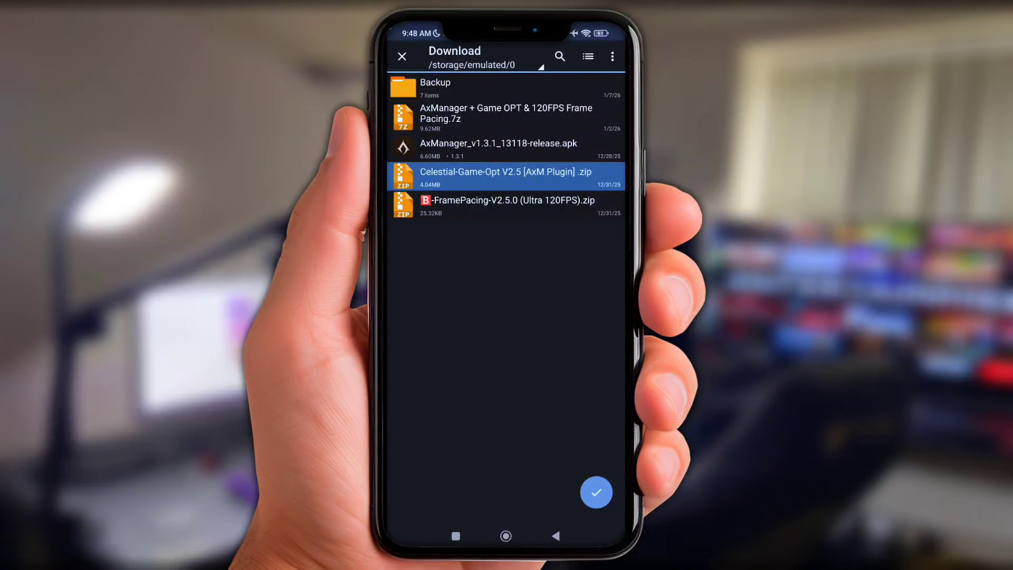
left_click(596, 492)
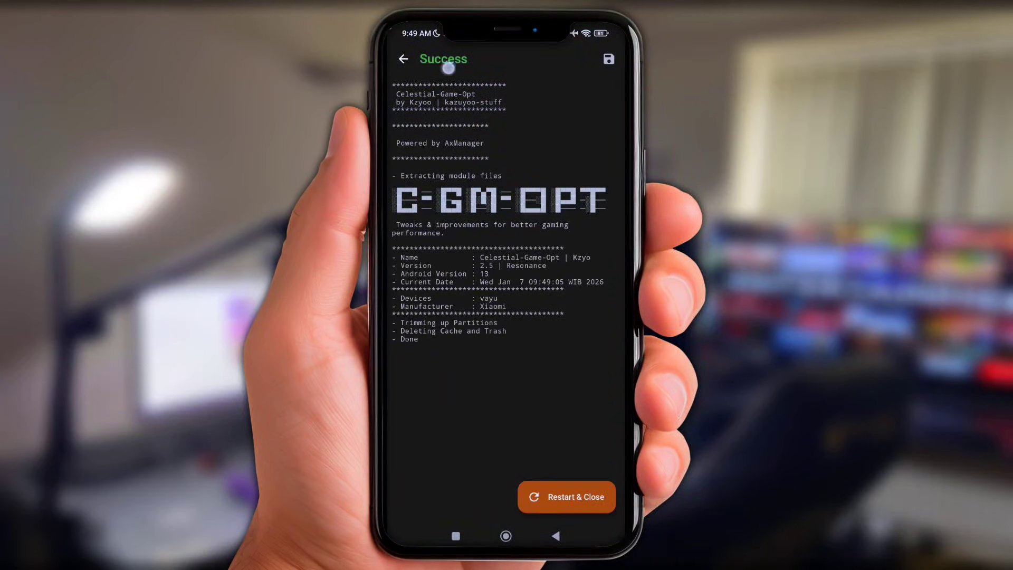
left_click(566, 496)
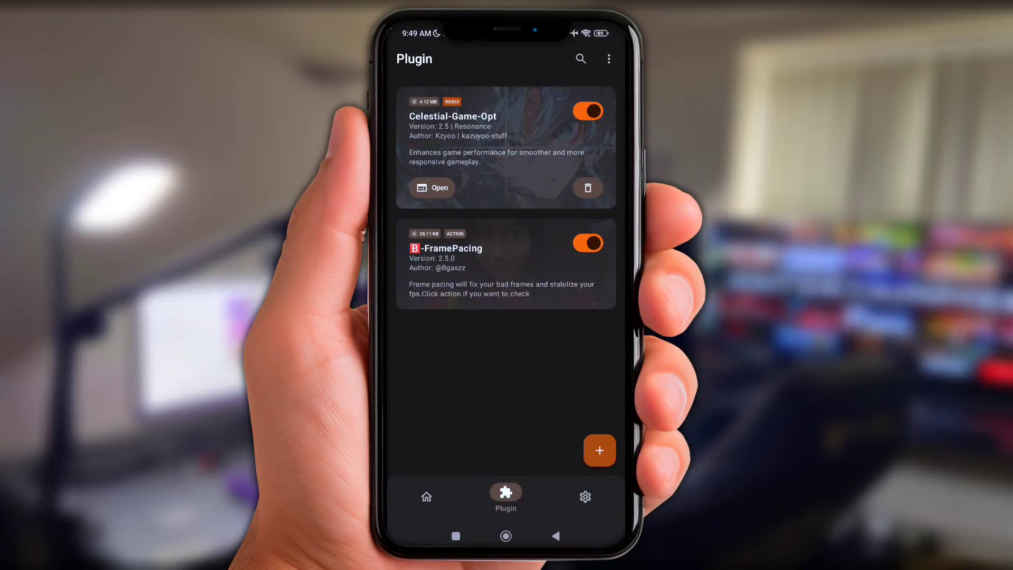
Open Celestial-Game-Opt's WebUI in Adaptive mode and enable MIUI, ActivityManager, Game Mode and Network tweaks.
left_click(433, 187)
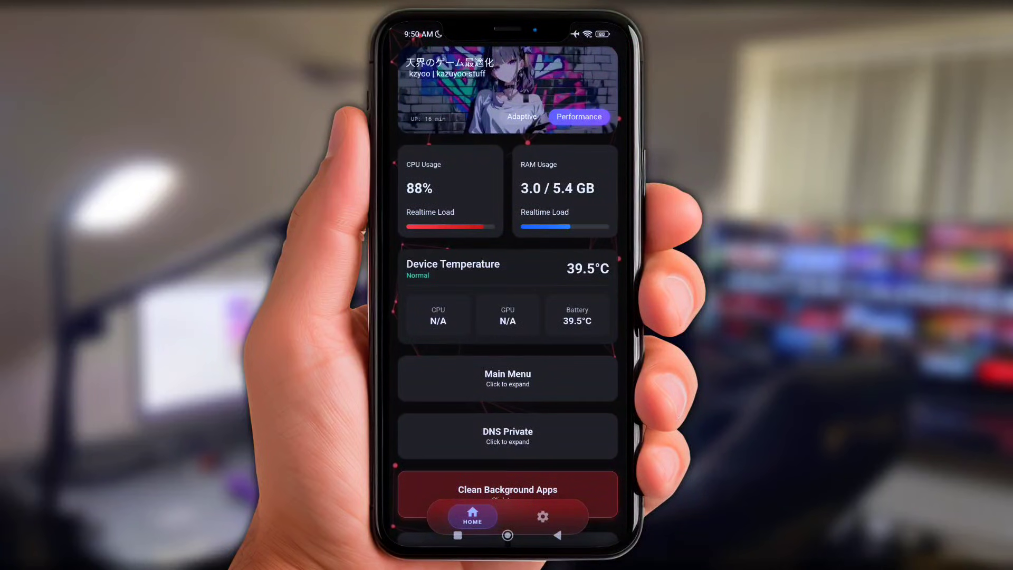
left_click(522, 117)
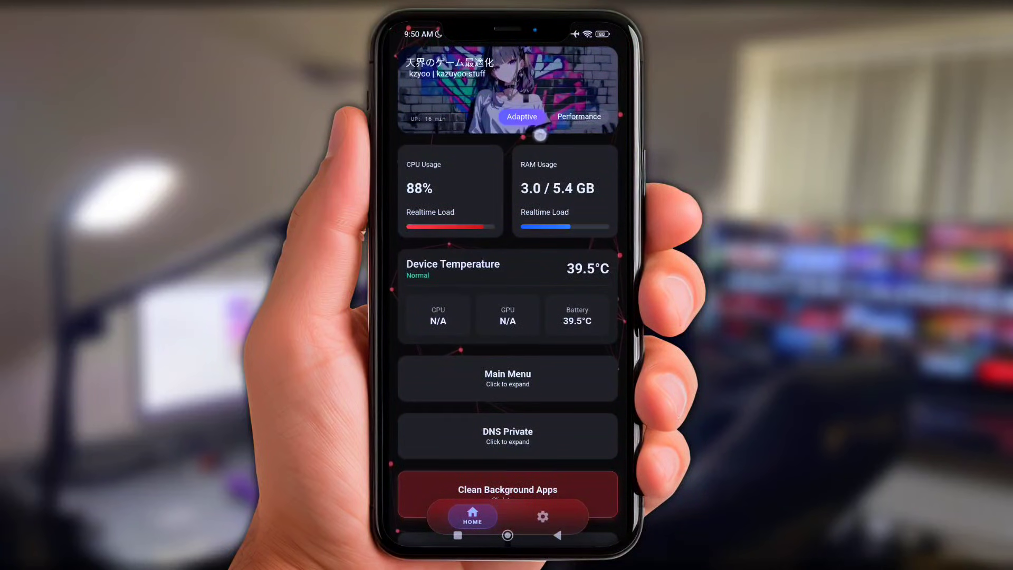
scroll("up", 3)
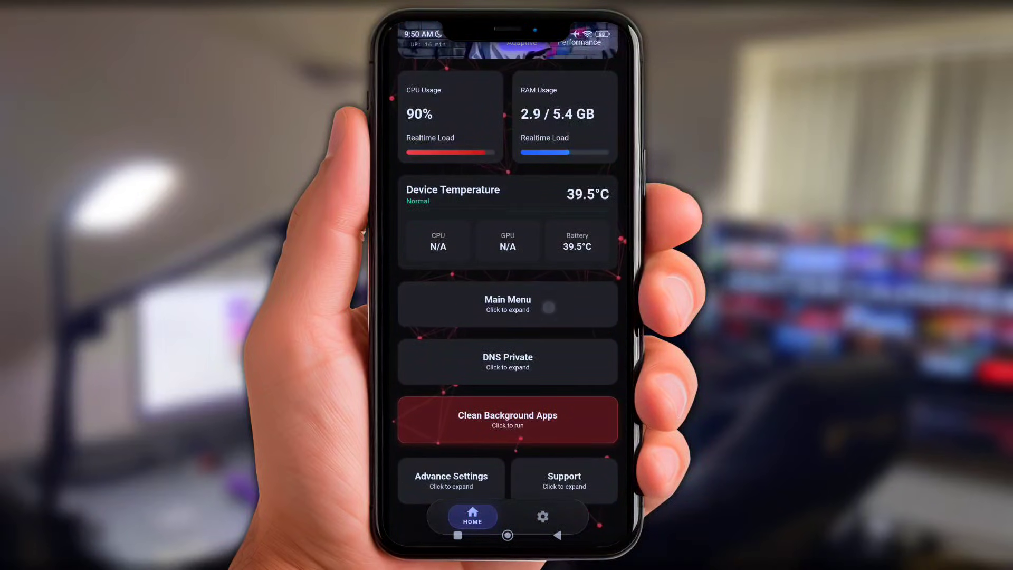
left_click(508, 304)
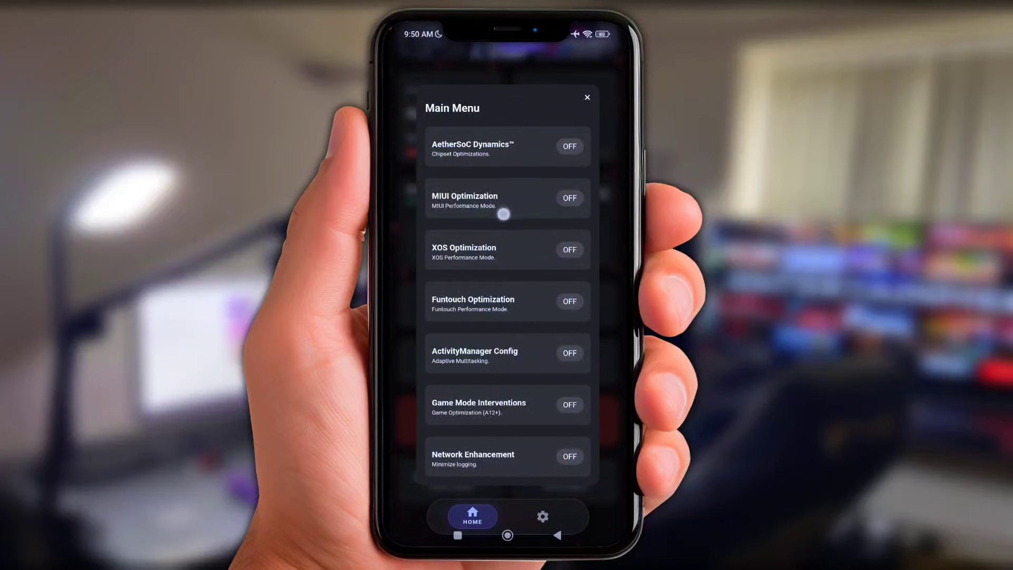
left_click(569, 198)
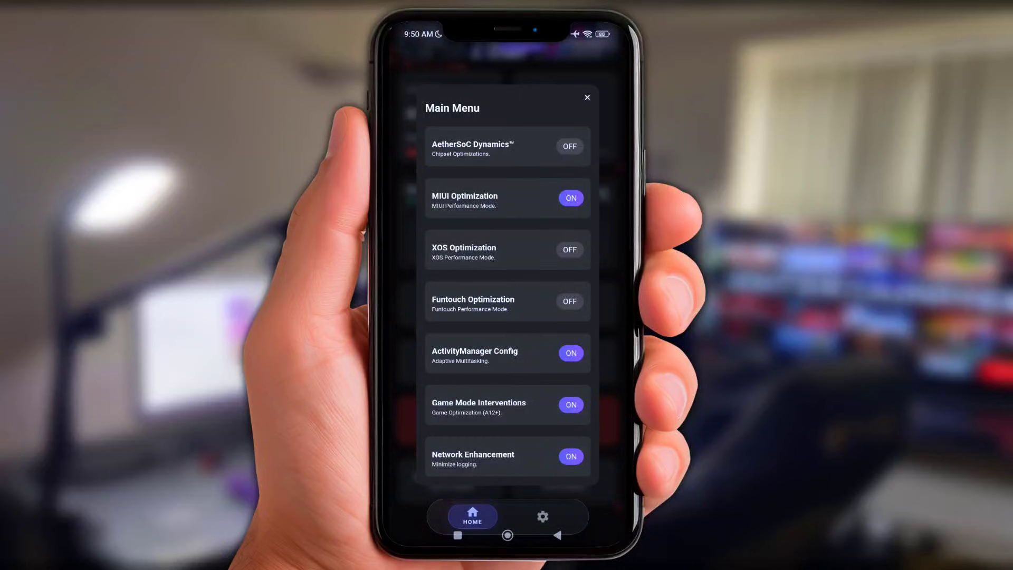
left_click(587, 97)
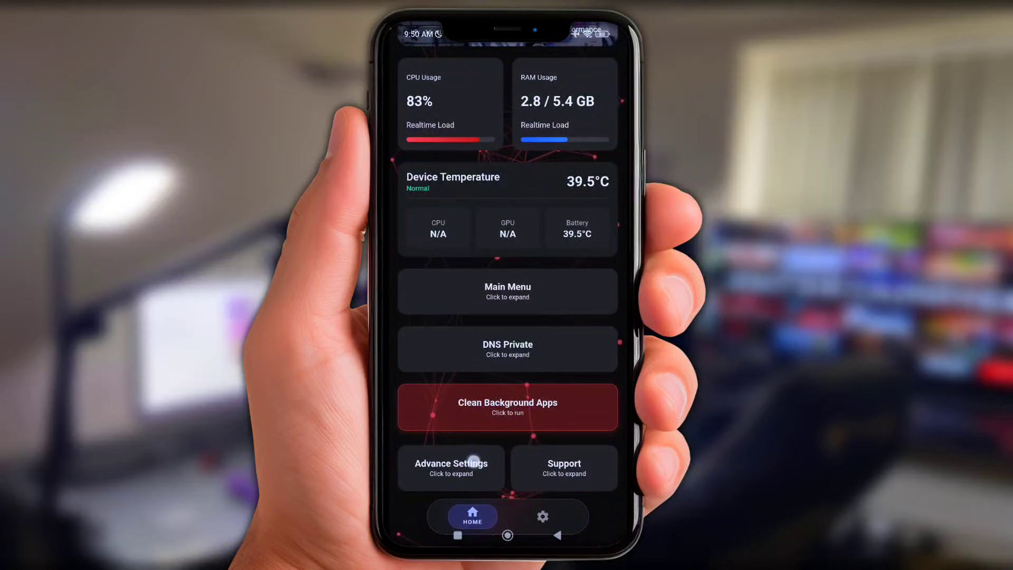
In Advance Settings, set rendering to SkiaGL and composition type to GPU.
left_click(451, 467)
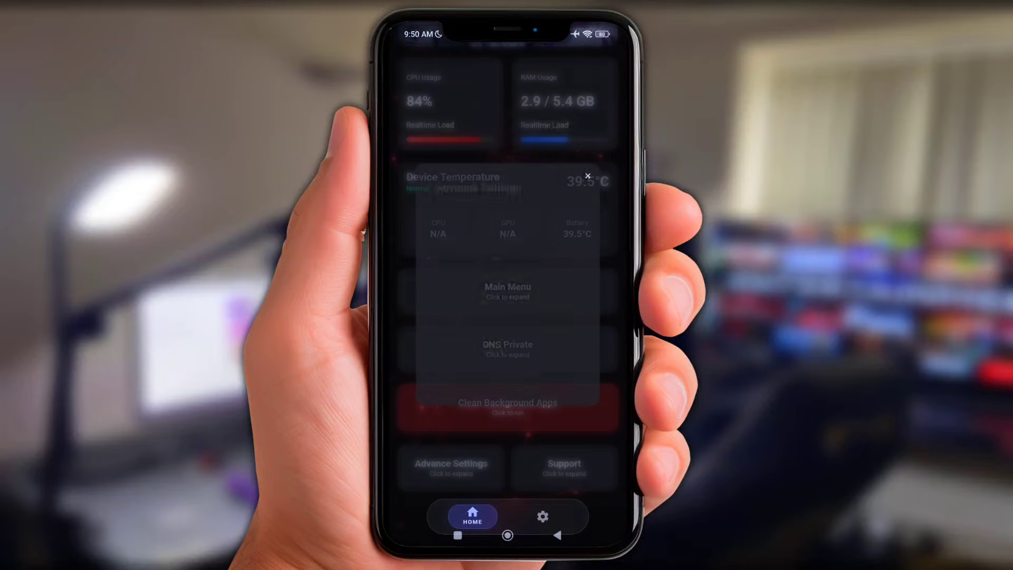
left_click(451, 466)
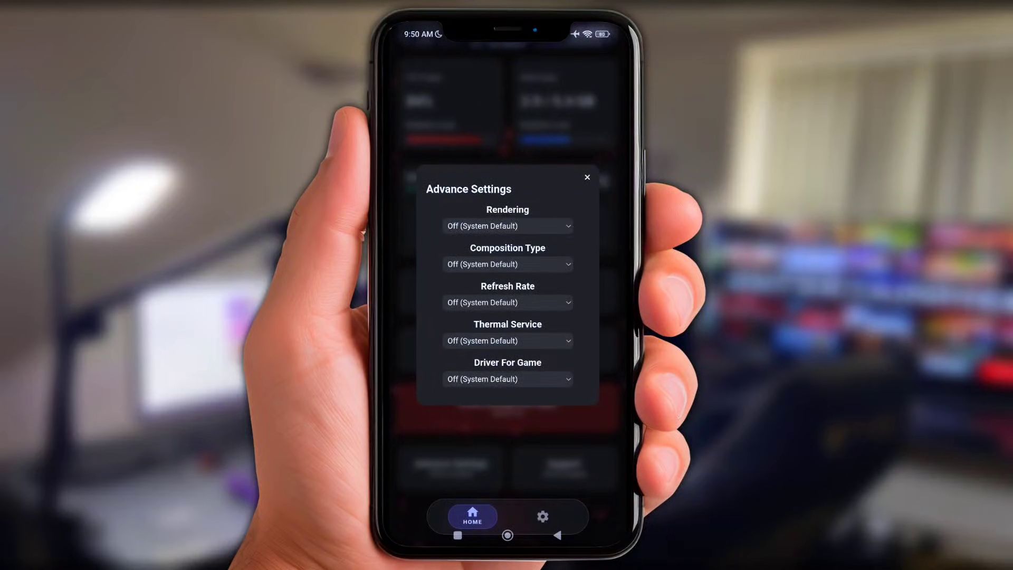
left_click(507, 225)
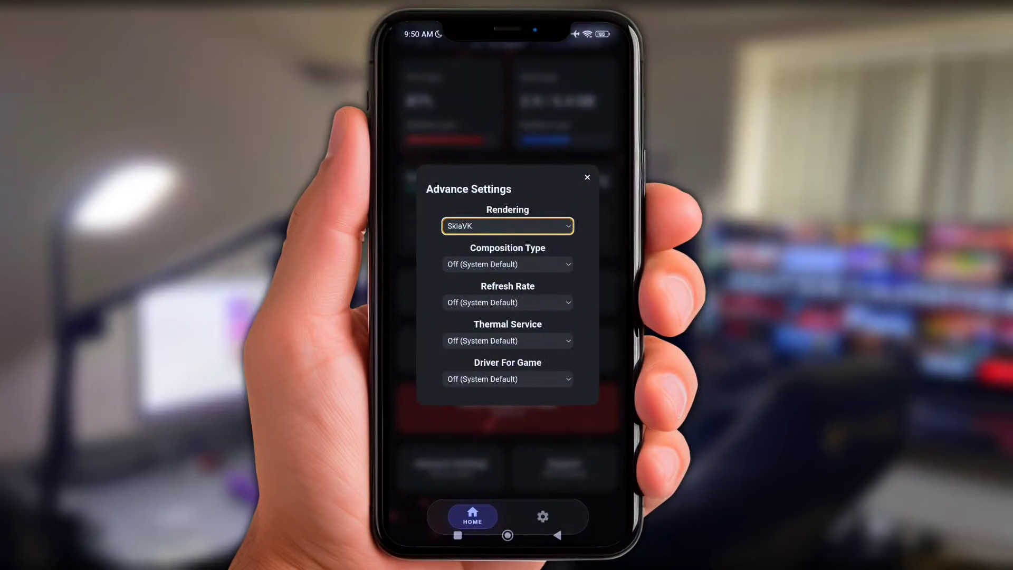
left_click(507, 264)
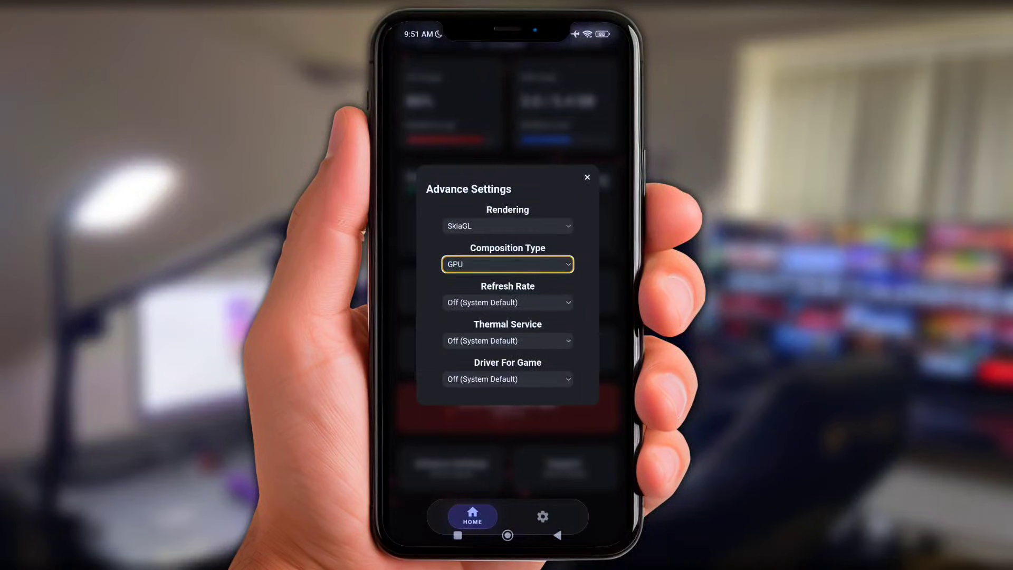
left_click(507, 264)
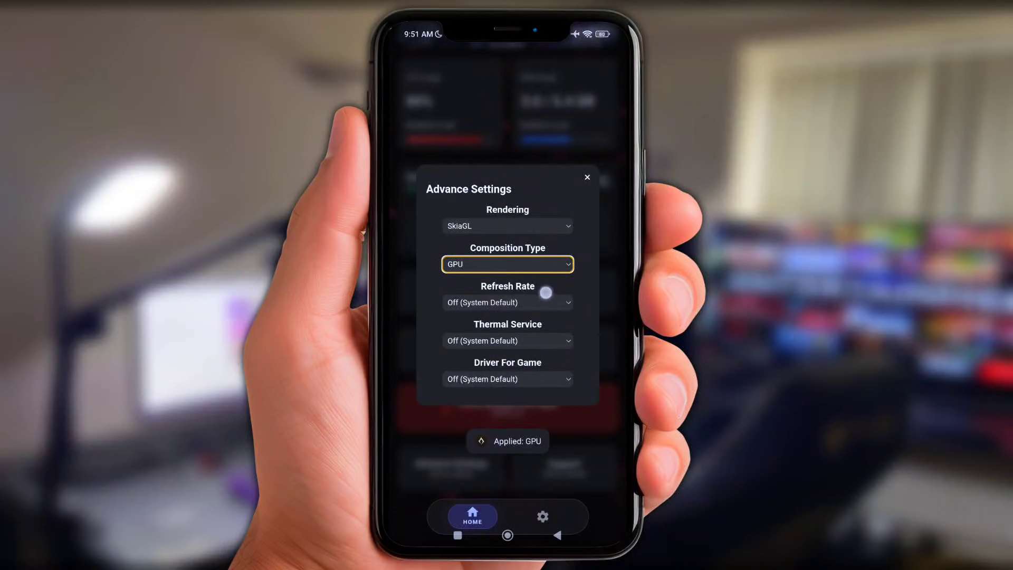
Set refresh rate 120Hz, Light thermal service and AngleNative game driver, then go home.
left_click(507, 303)
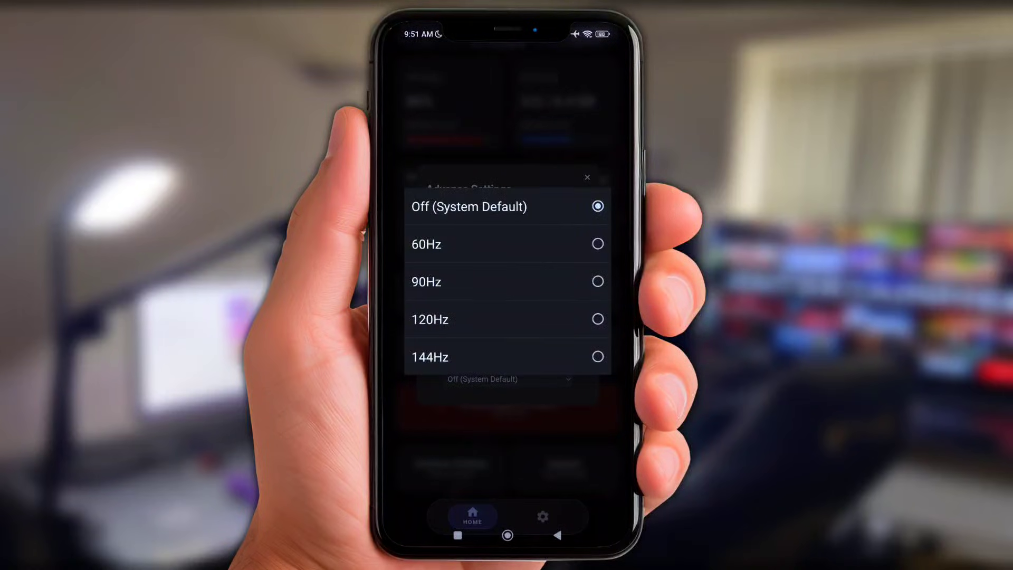
left_click(503, 299)
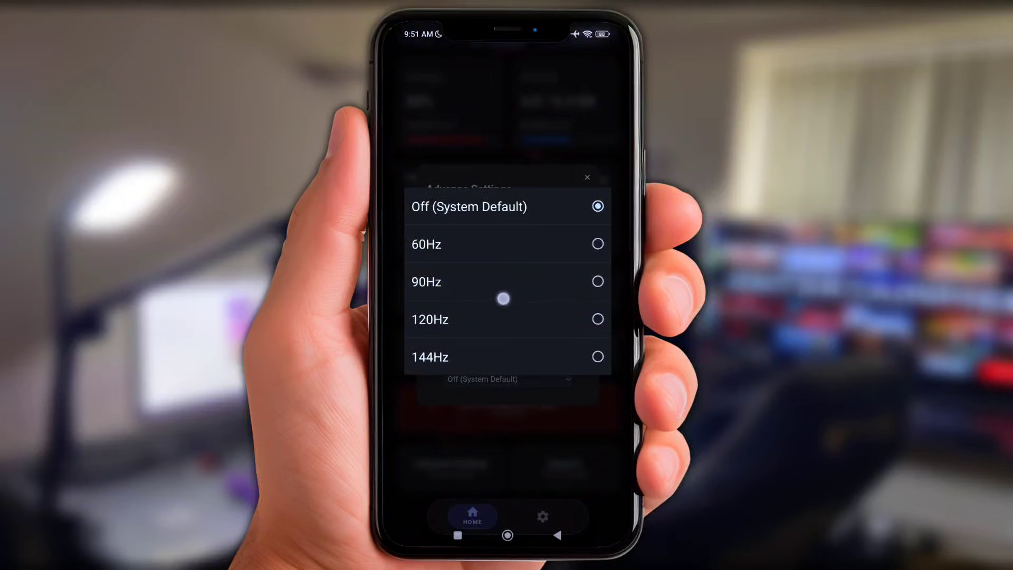
mouse_move(438, 323)
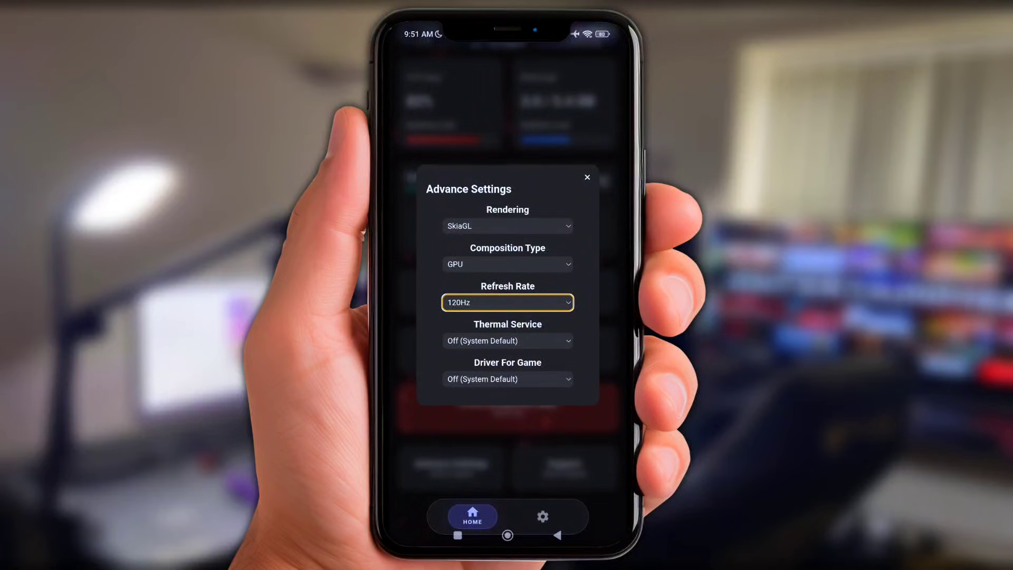
left_click(508, 340)
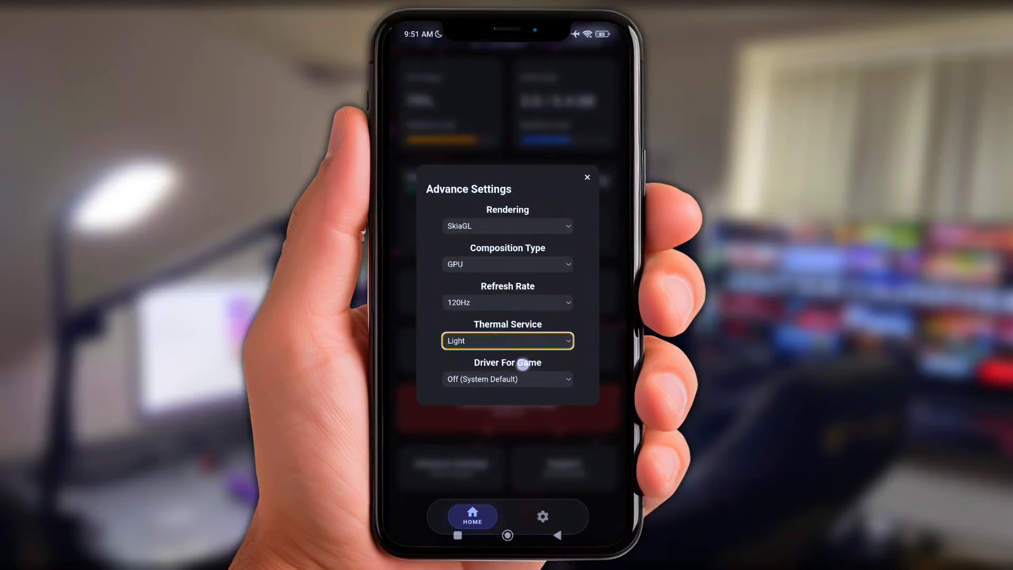
left_click(507, 378)
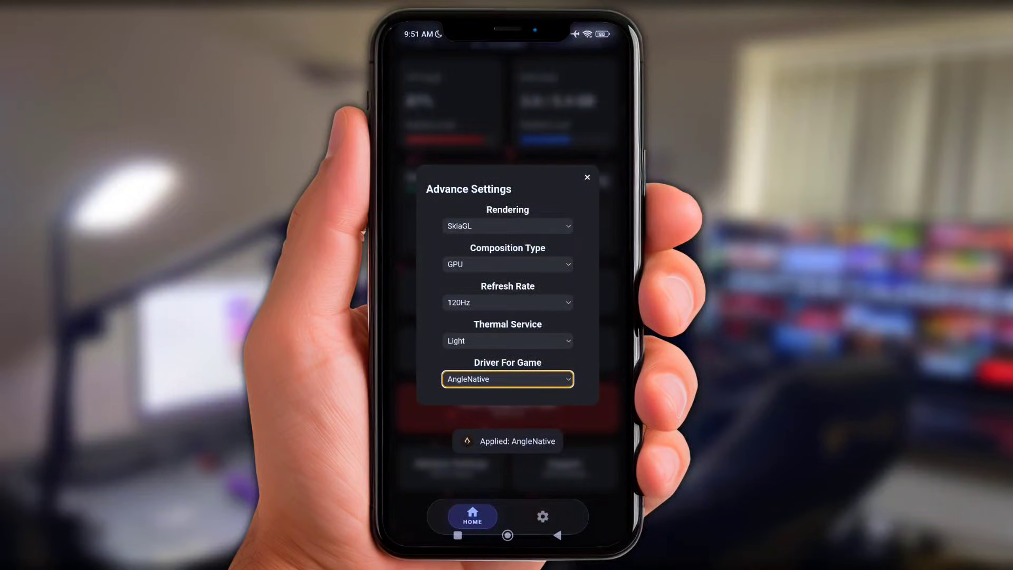
left_click(507, 535)
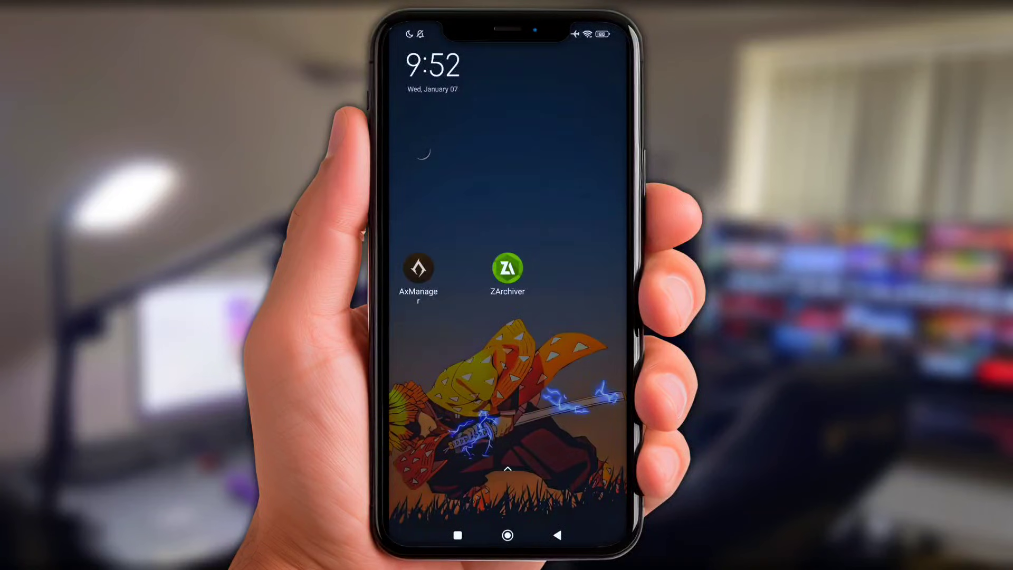
Clear all recent apps, including Celestial-Game-Opt, and return to the home screen.
left_click(419, 267)
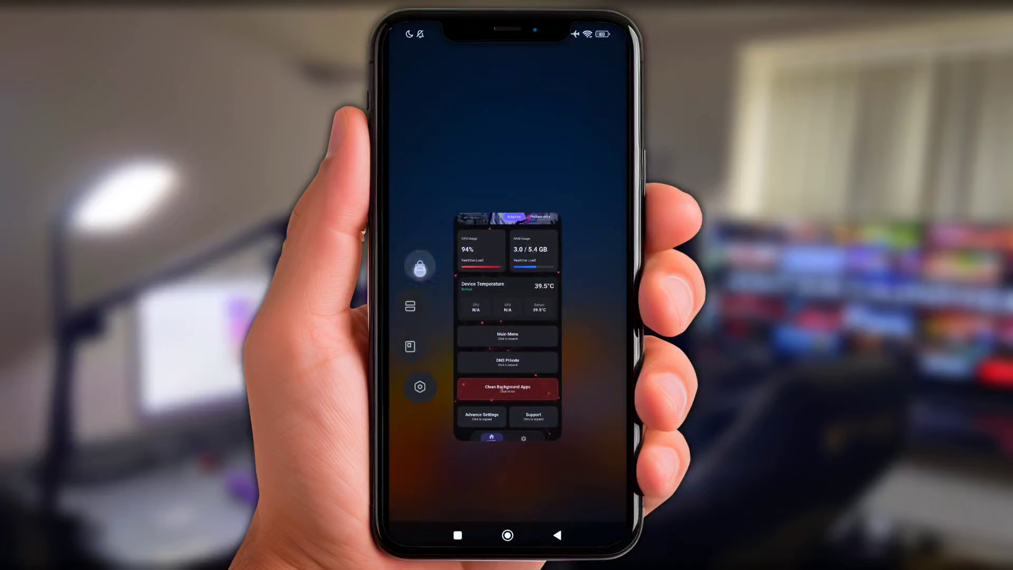
left_click(508, 535)
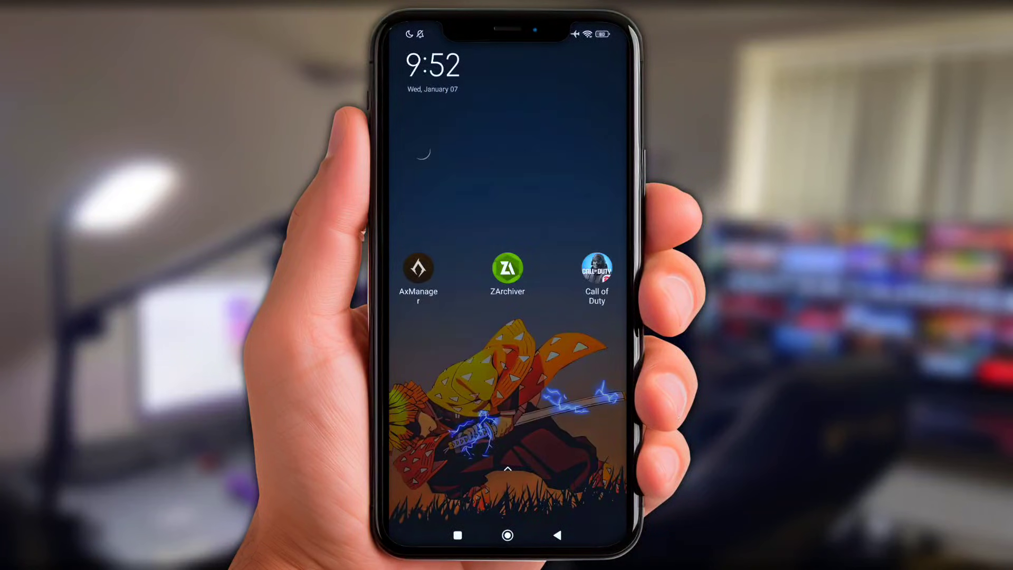